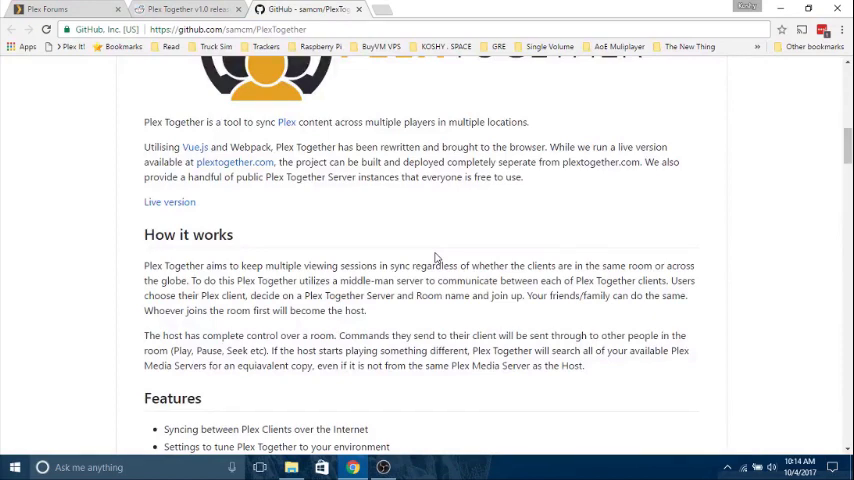
Step: Open plextogether.com in a new tab to reach the Plex.tv sign-in PIN 1KR3
scroll(down, 3)
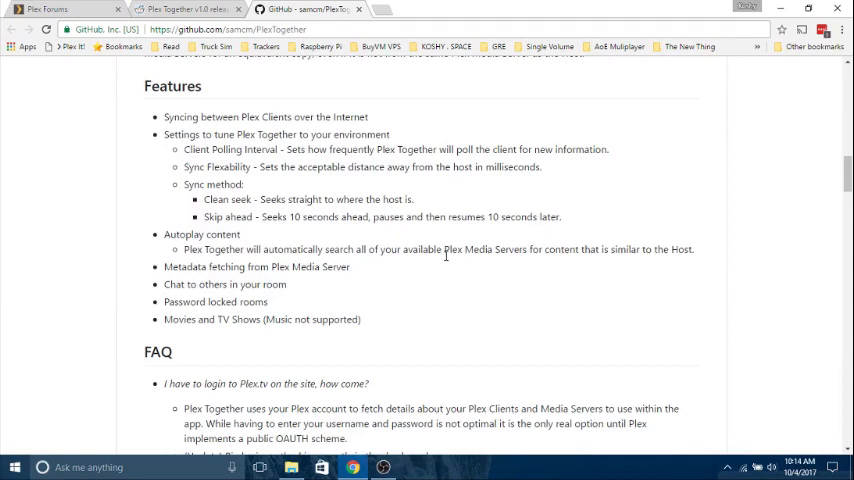
scroll(up, 3)
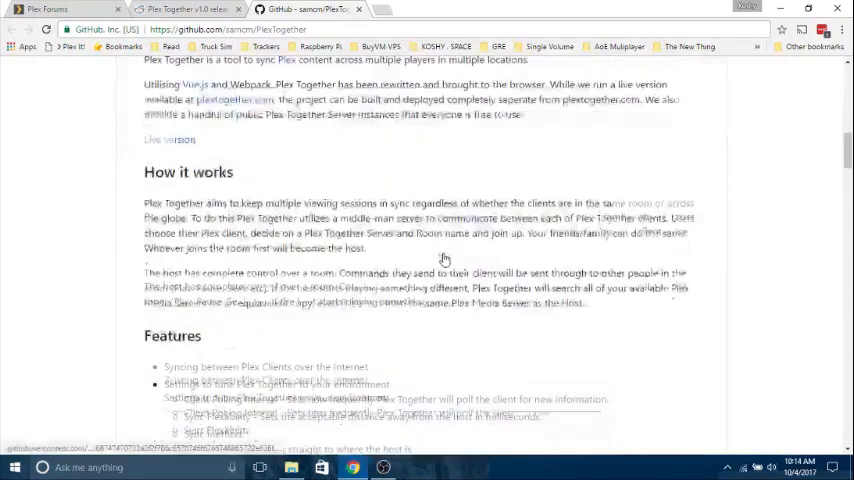
scroll(up, 3)
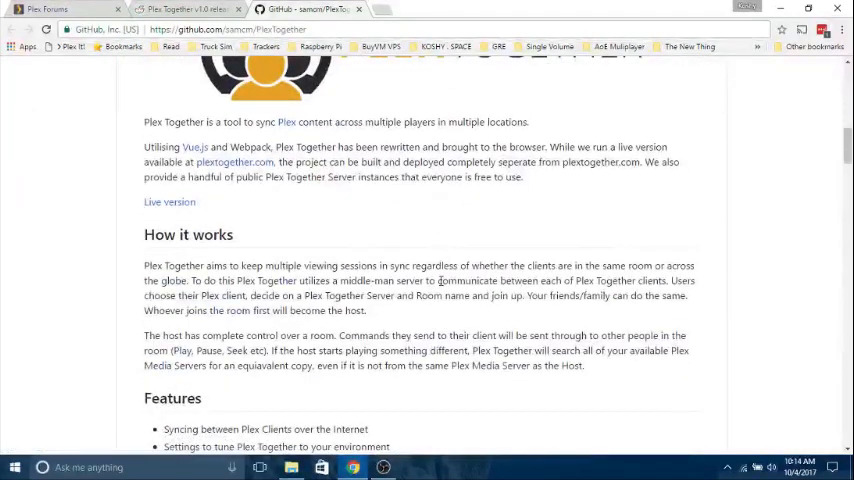
right_click(234, 162)
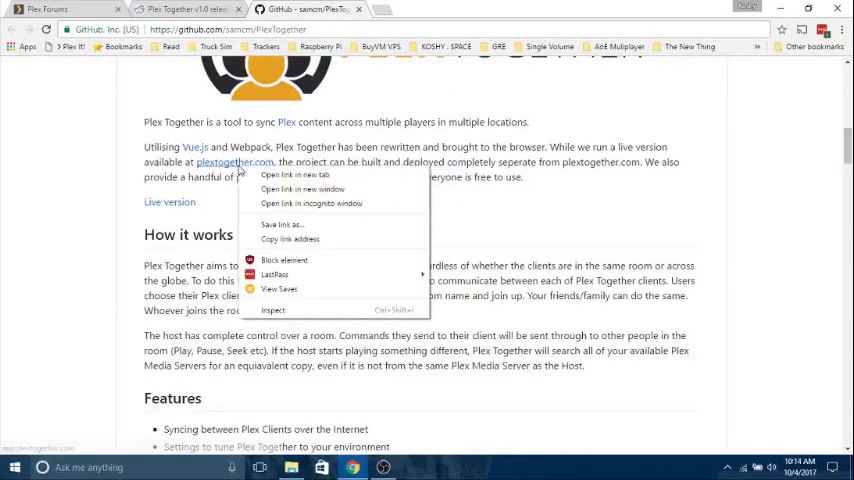
click(302, 174)
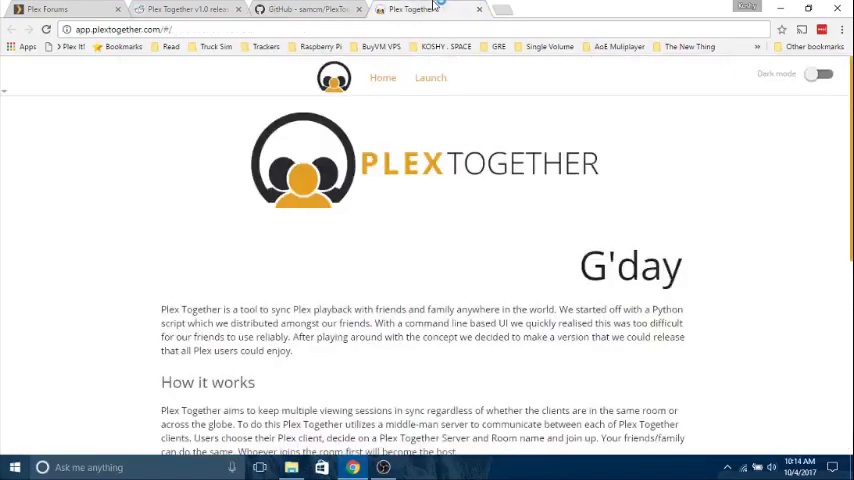
scroll(down, 3)
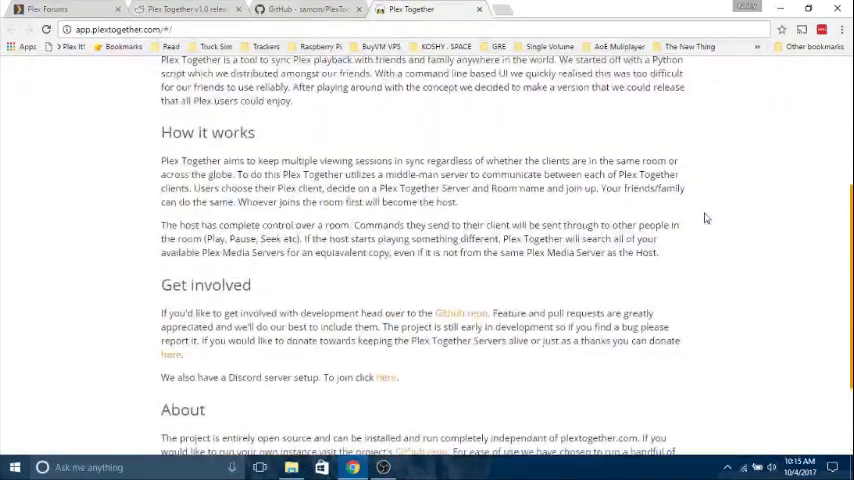
scroll(up, 3)
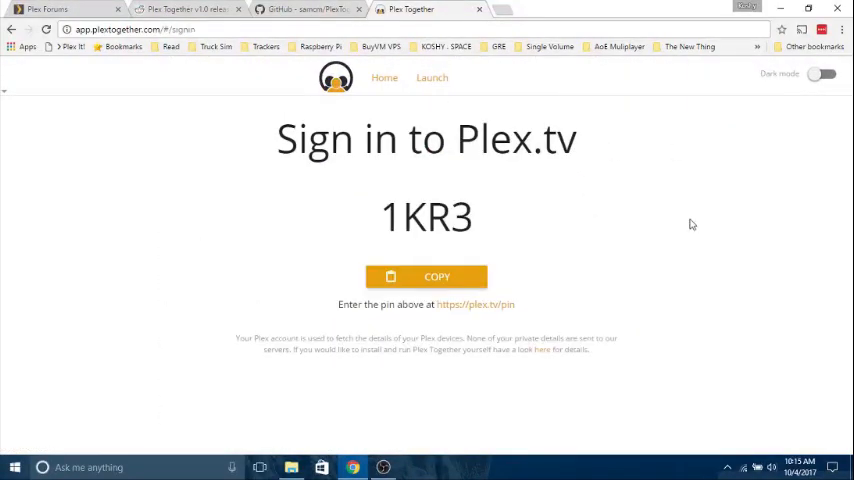
mouse_move(669, 204)
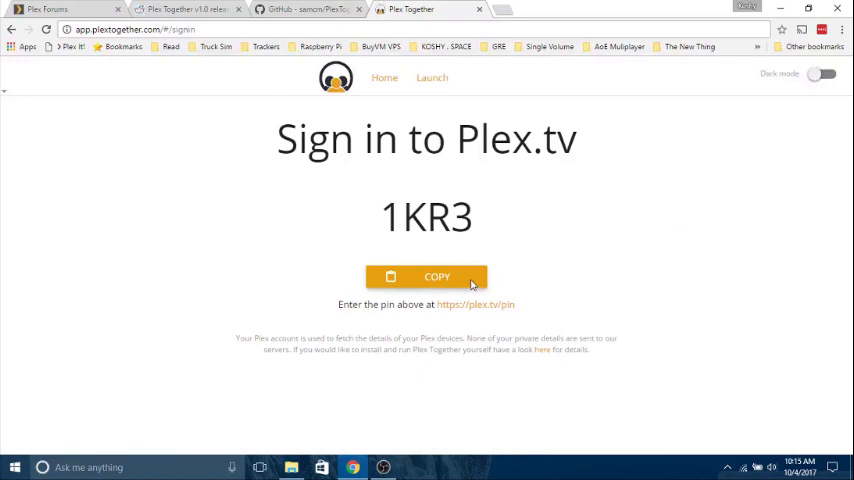
right_click(475, 304)
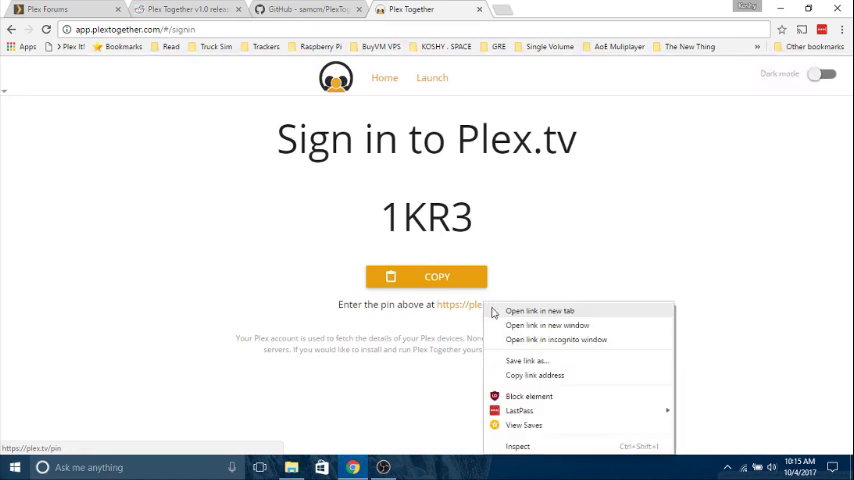
click(538, 311)
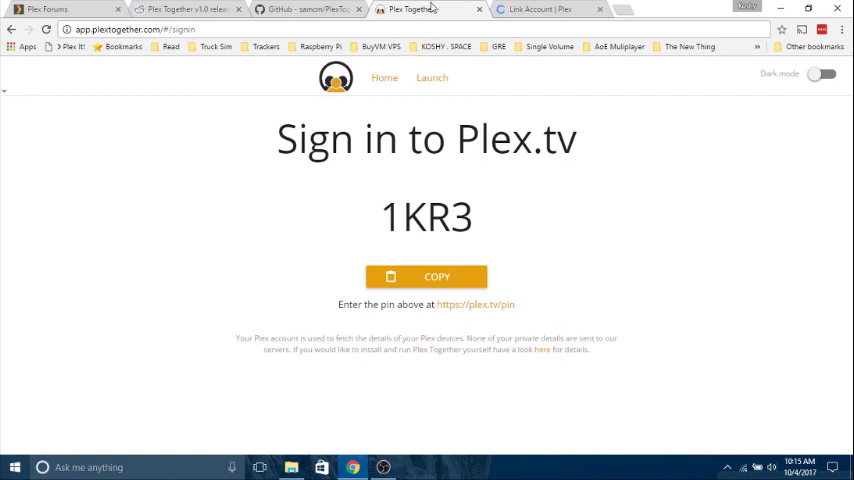
double_click(426, 216)
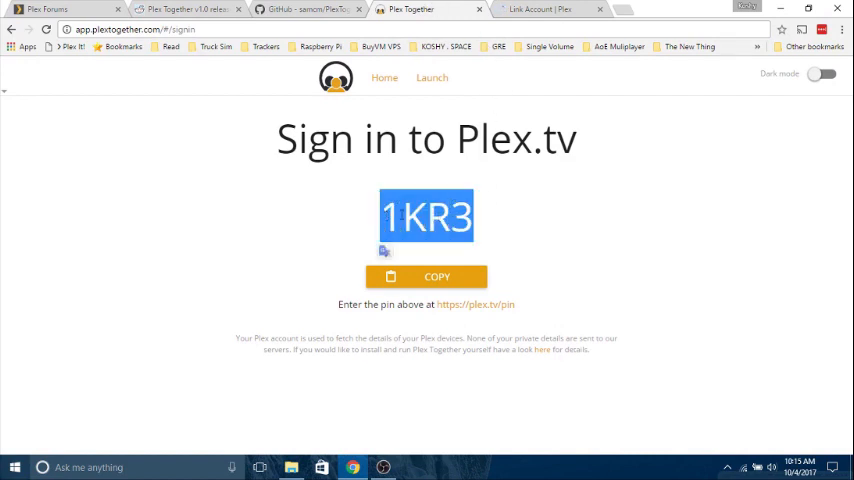
click(548, 9)
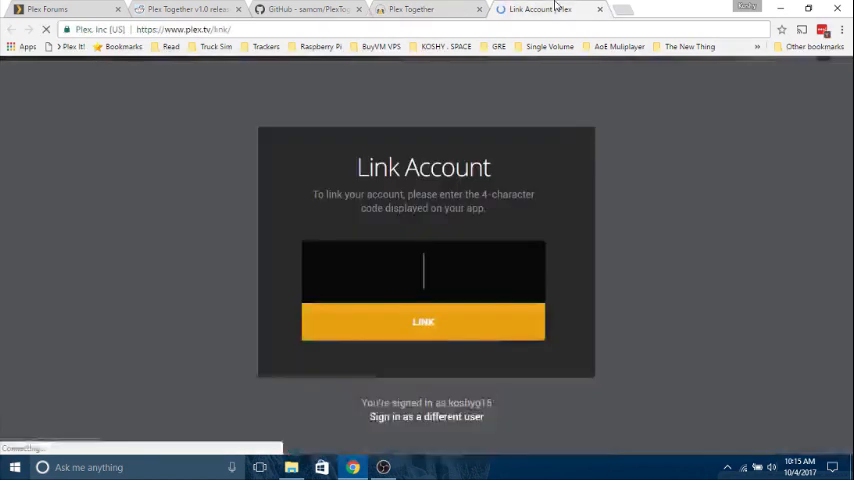
right_click(423, 272)
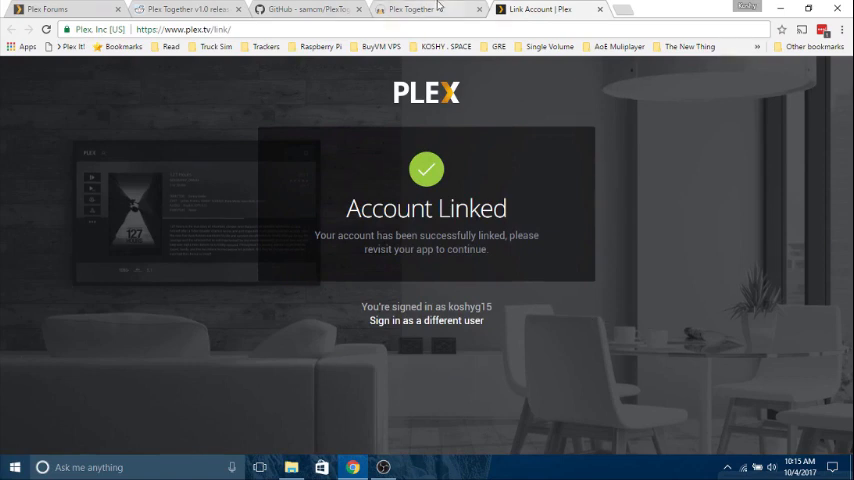
click(410, 9)
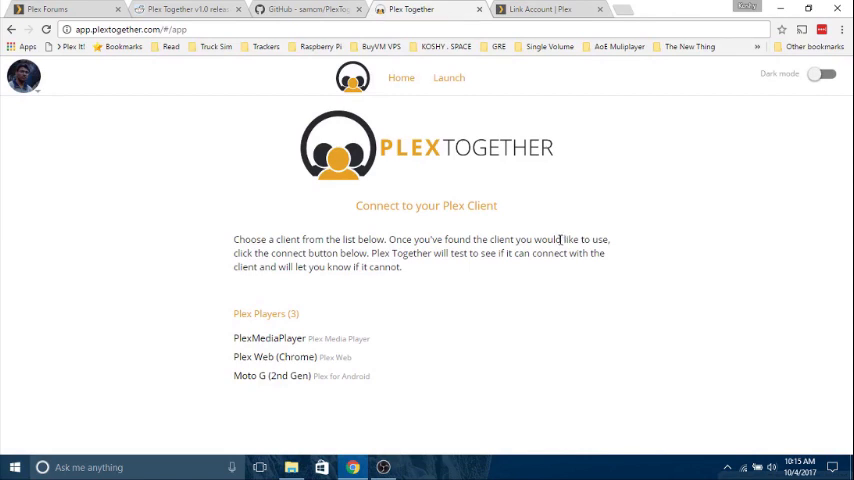
mouse_move(610, 305)
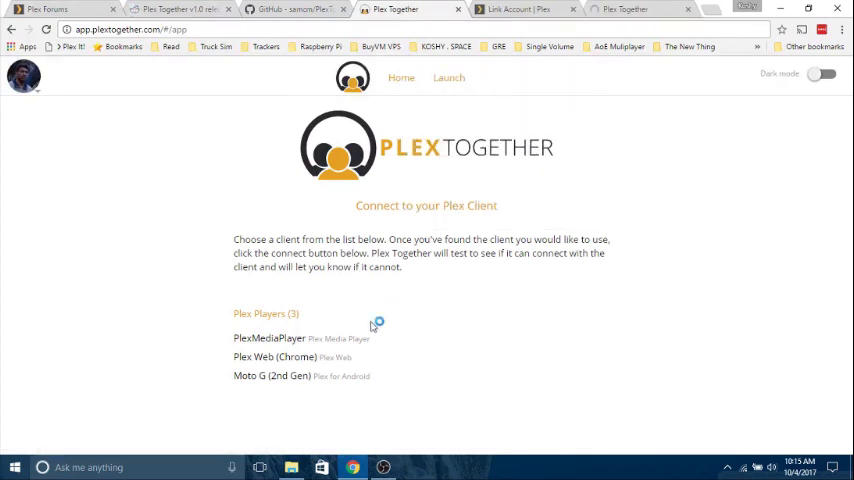
mouse_move(375, 337)
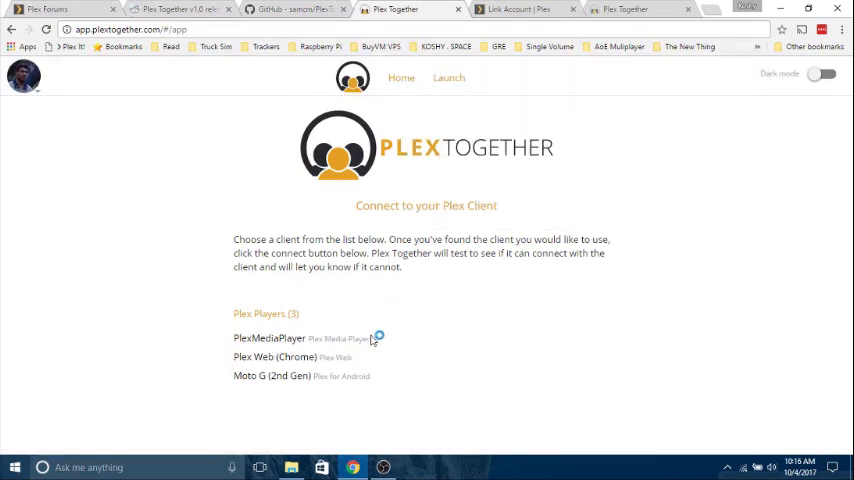
mouse_move(720, 258)
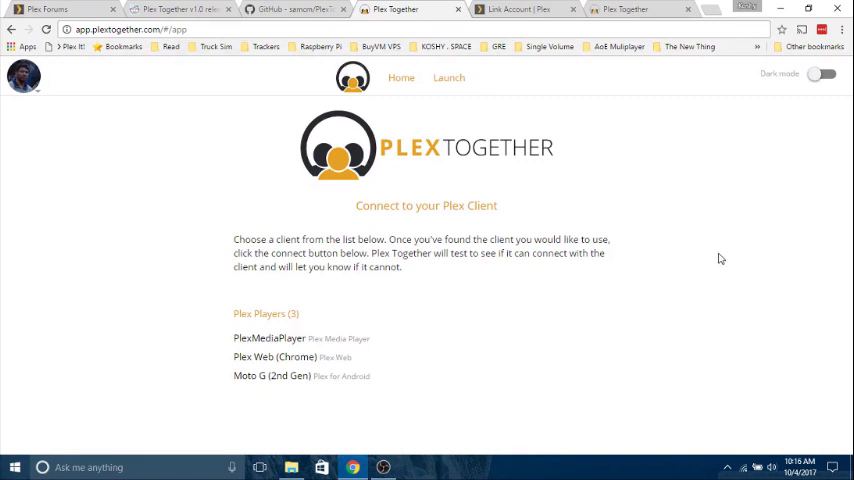
mouse_move(370, 308)
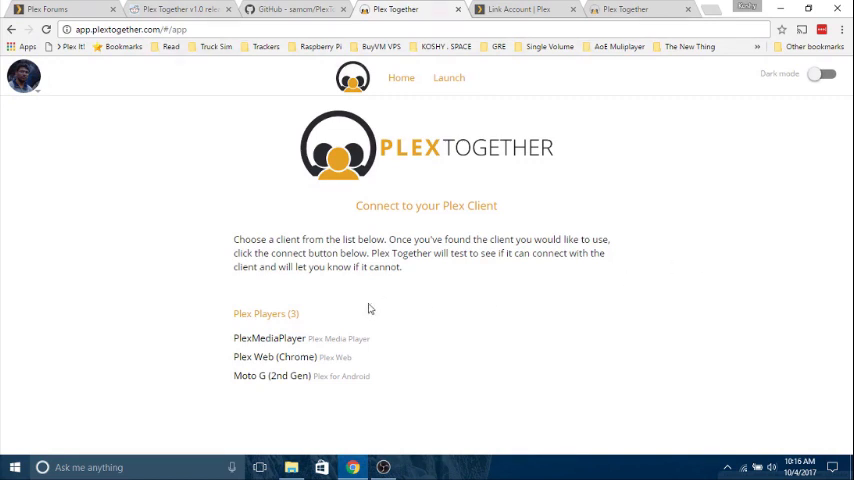
click(382, 77)
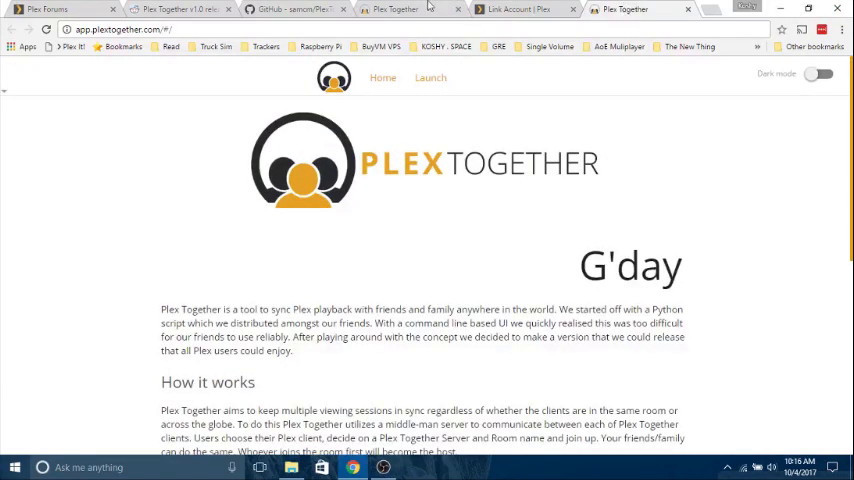
click(430, 77)
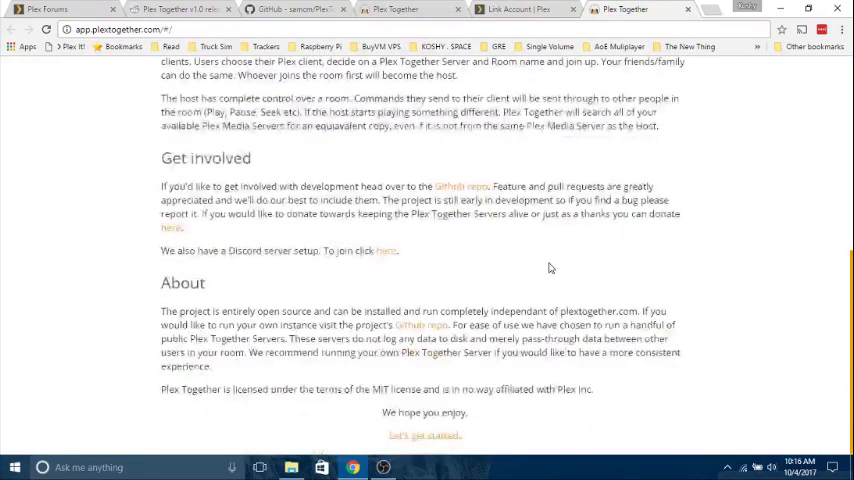
scroll(up, 3)
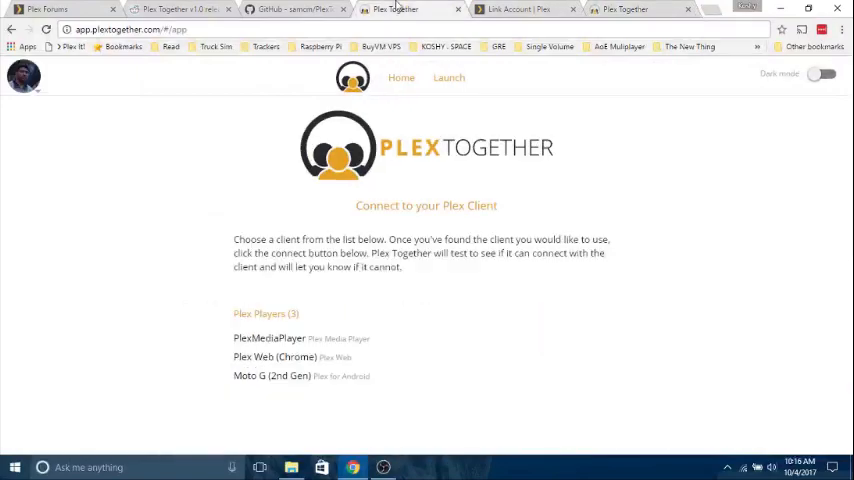
Step: Scroll the GitHub README's device-support and FAQ sections on data sent and server safety
click(295, 9)
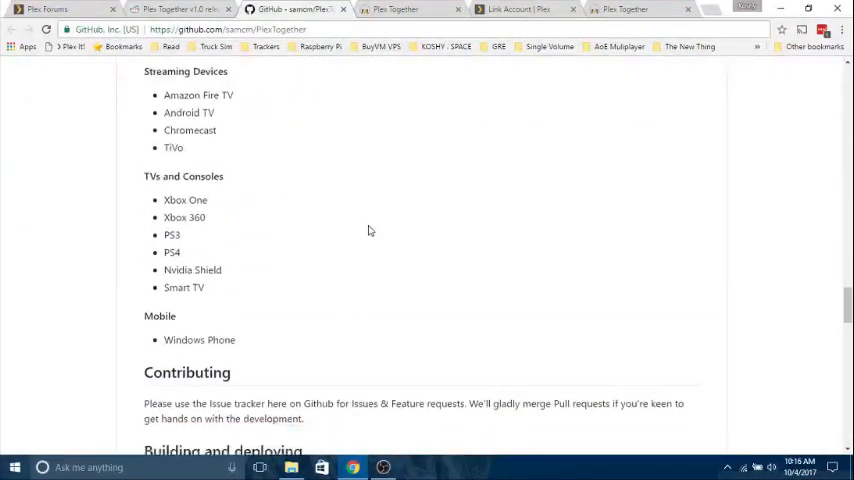
scroll(down, 3)
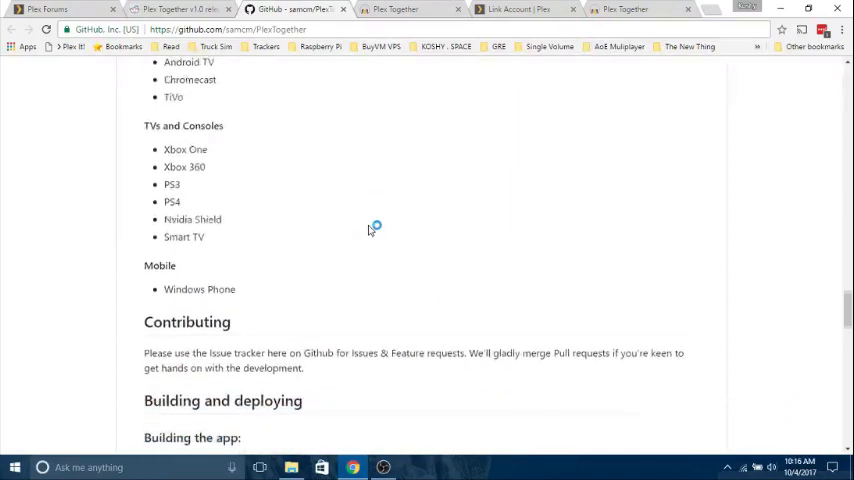
scroll(up, 3)
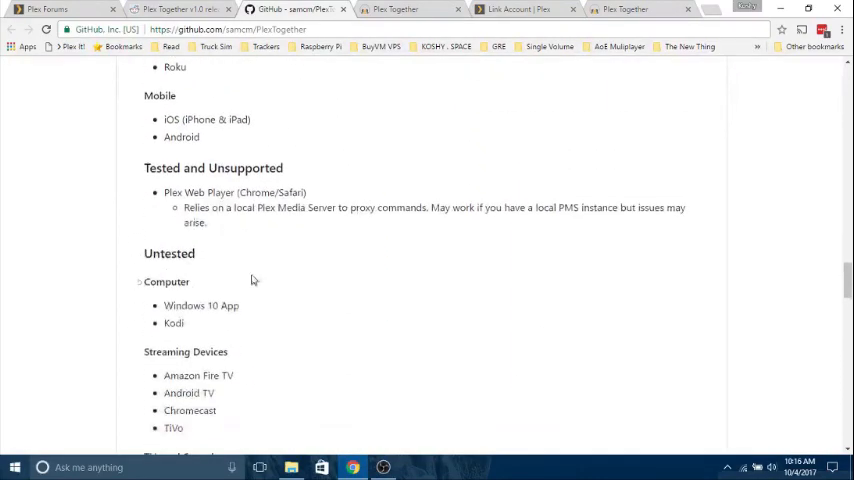
scroll(down, 3)
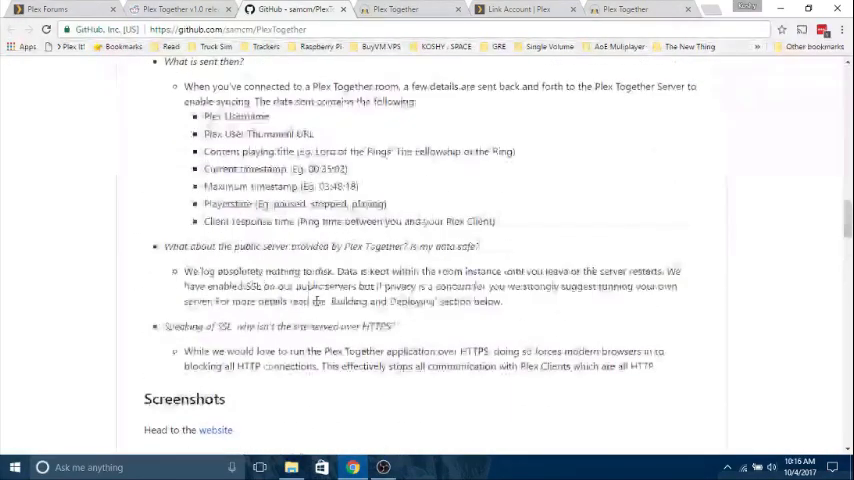
scroll(down, 3)
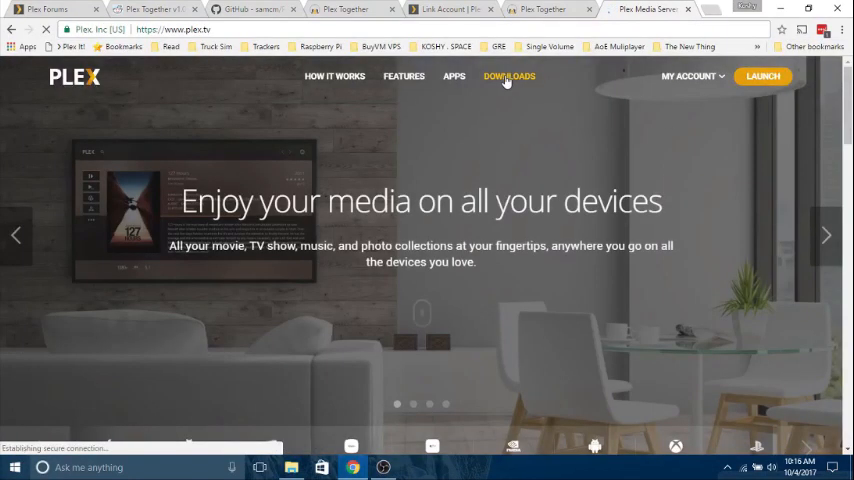
Step: Go to the plex.tv Downloads page and scroll to Plex Media Player
click(509, 76)
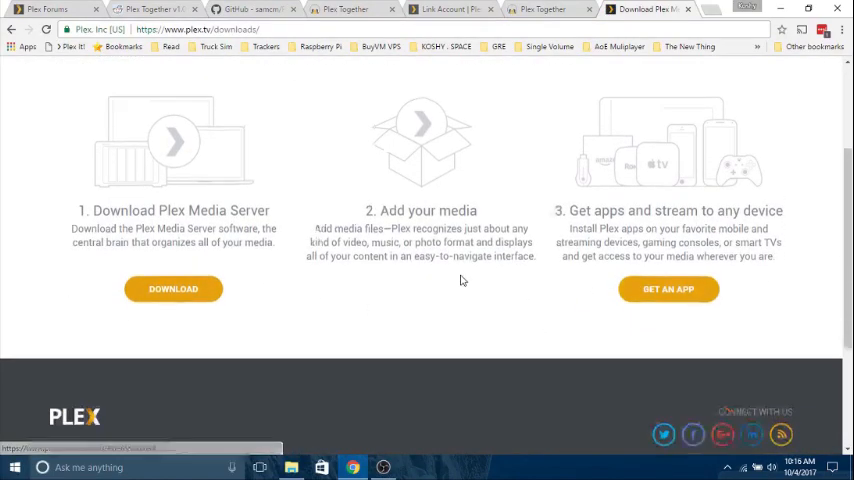
scroll(down, 3)
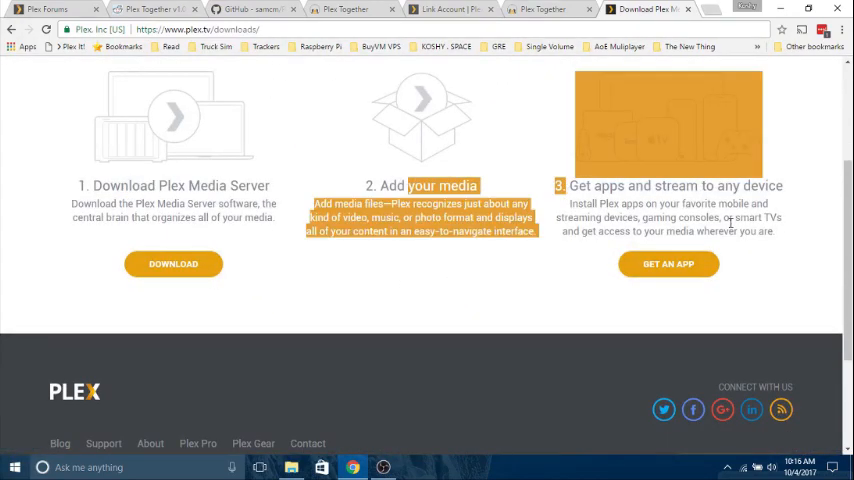
scroll(down, 3)
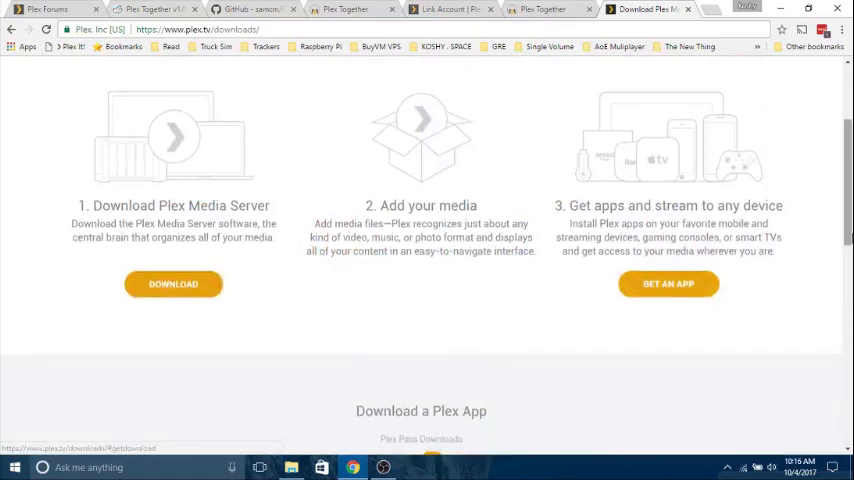
scroll(down, 3)
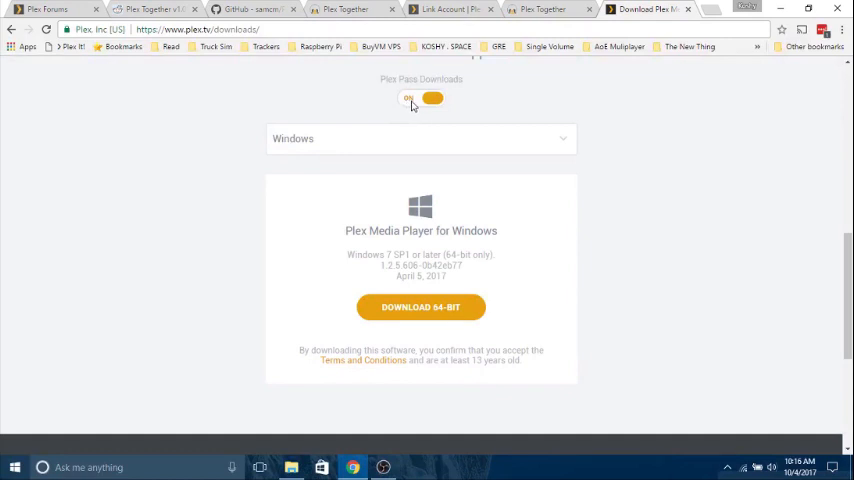
mouse_move(453, 105)
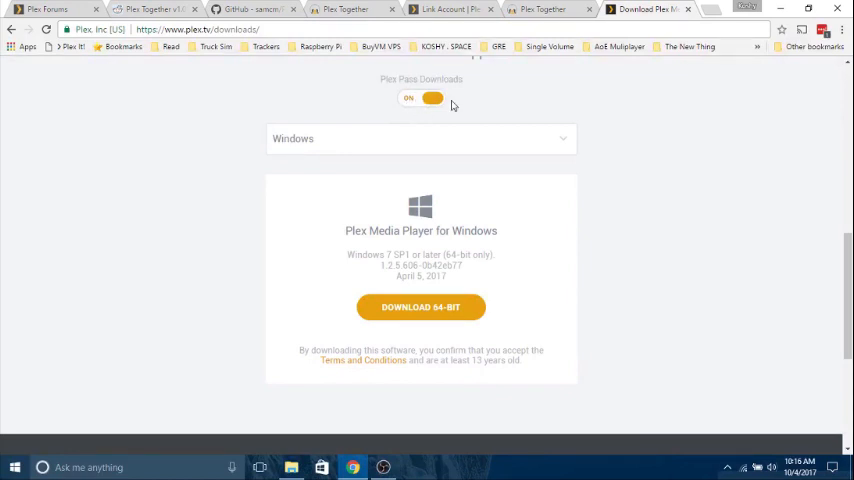
mouse_move(629, 106)
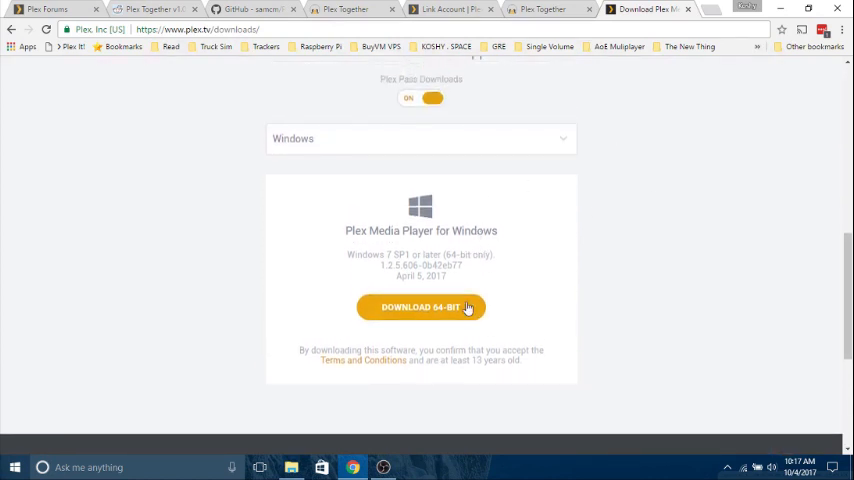
Step: Save the 64-bit Windows installer into Lost Sould on the 1TB drive and view downloads
click(420, 307)
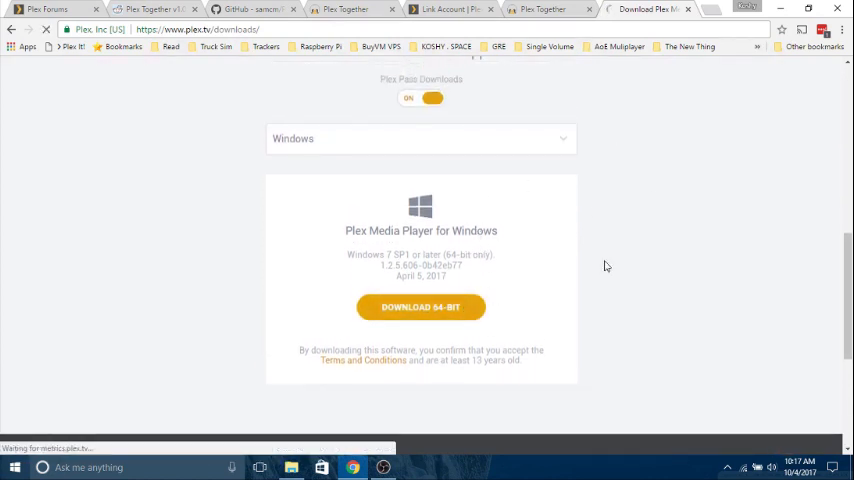
click(421, 307)
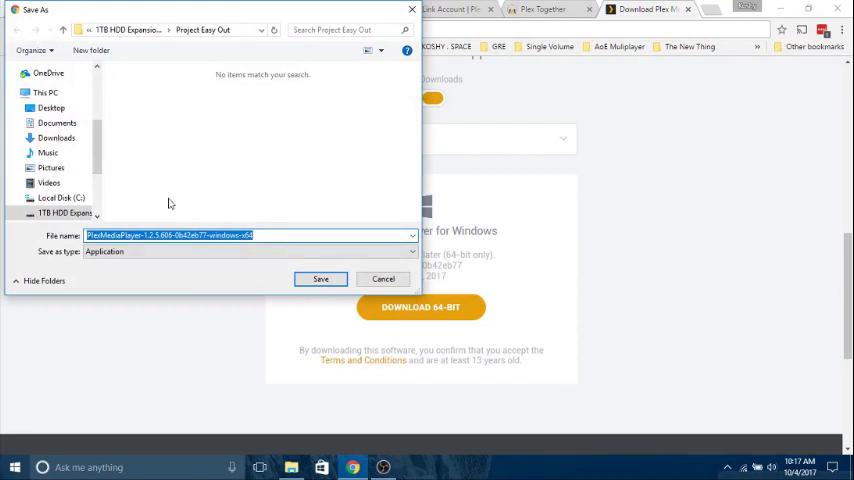
click(65, 213)
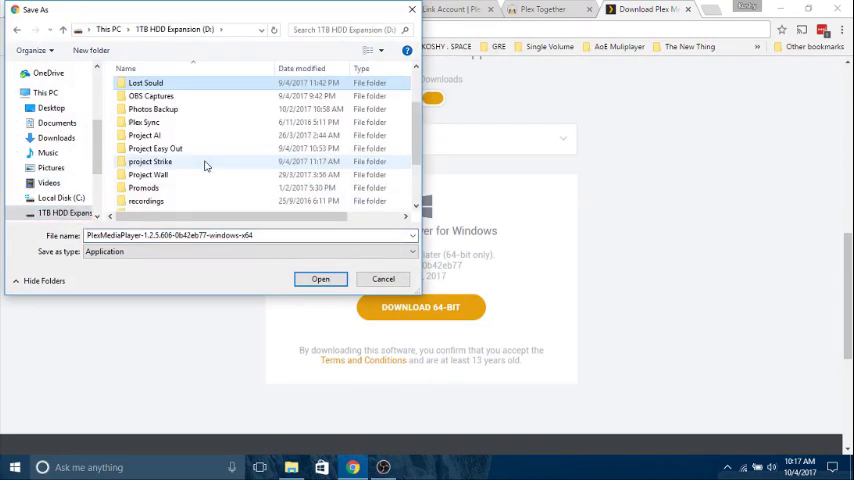
double_click(147, 82)
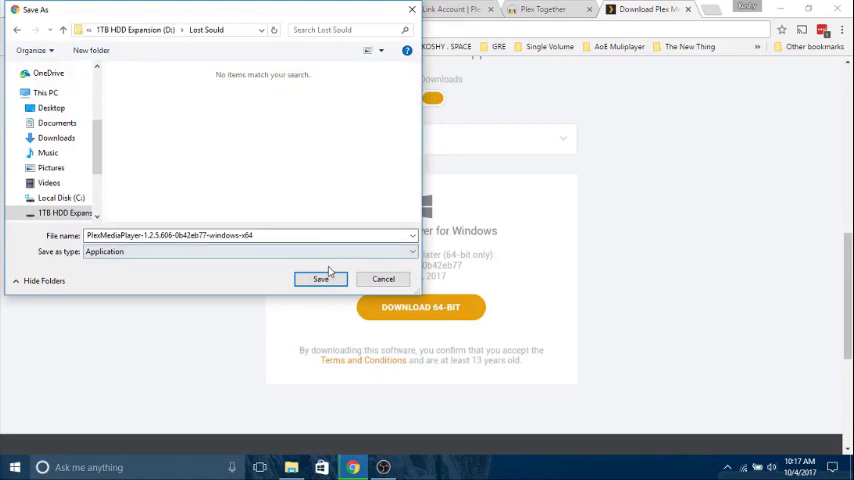
click(320, 279)
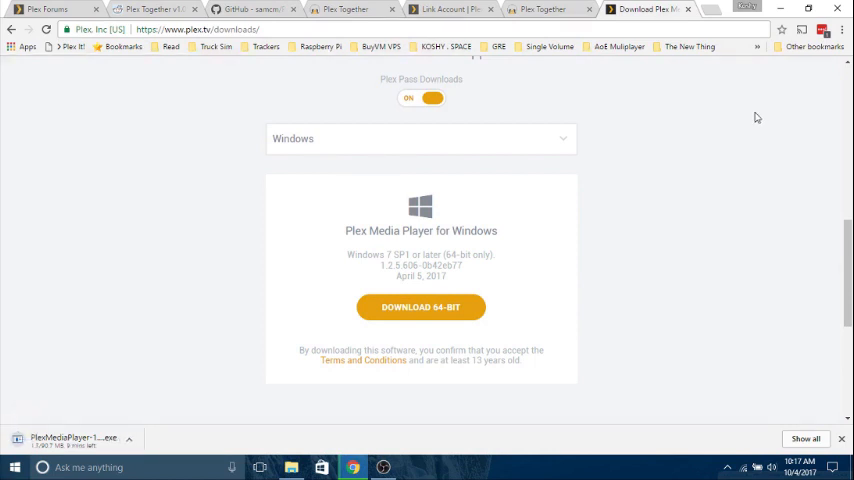
click(647, 9)
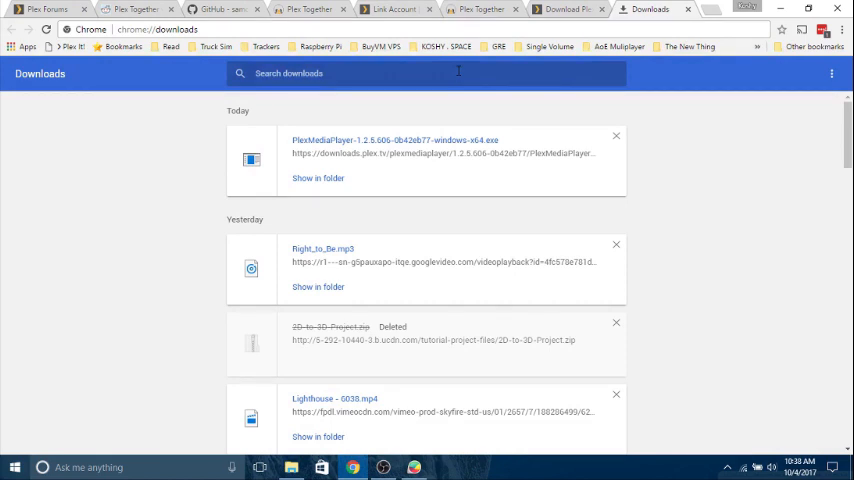
mouse_move(477, 140)
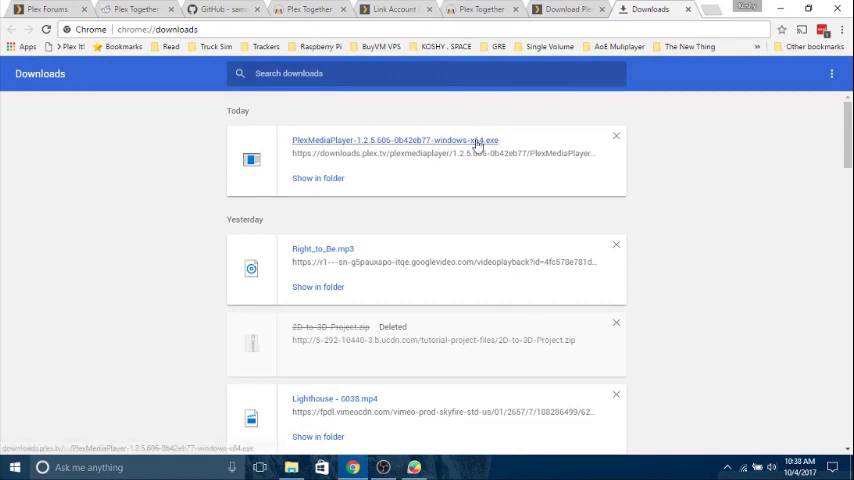
mouse_move(683, 166)
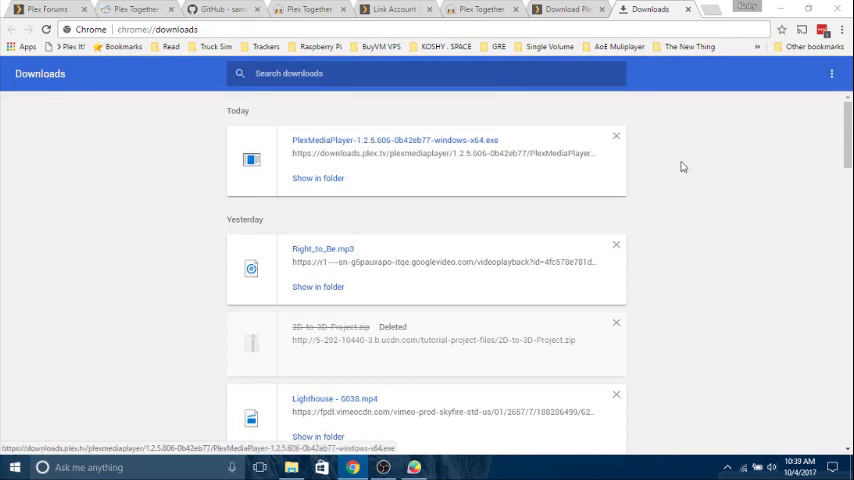
Step: Run the Plex Media Player installer, keeping the default Program Files install path
double_click(395, 140)
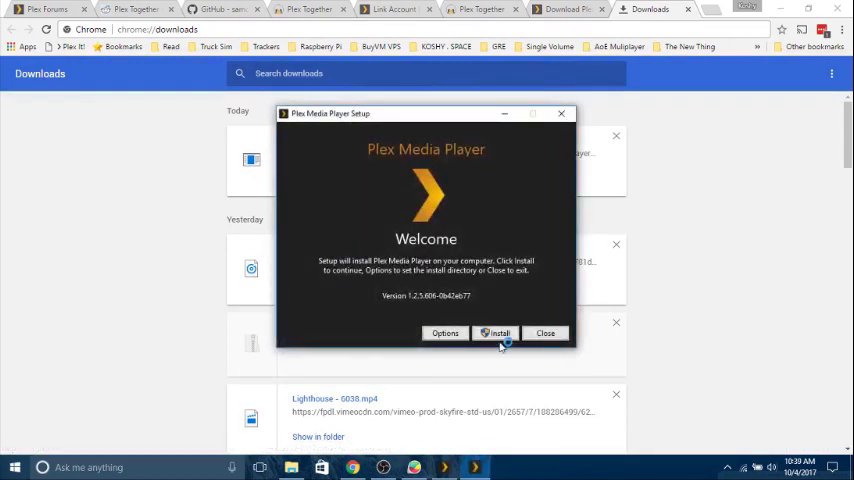
click(444, 333)
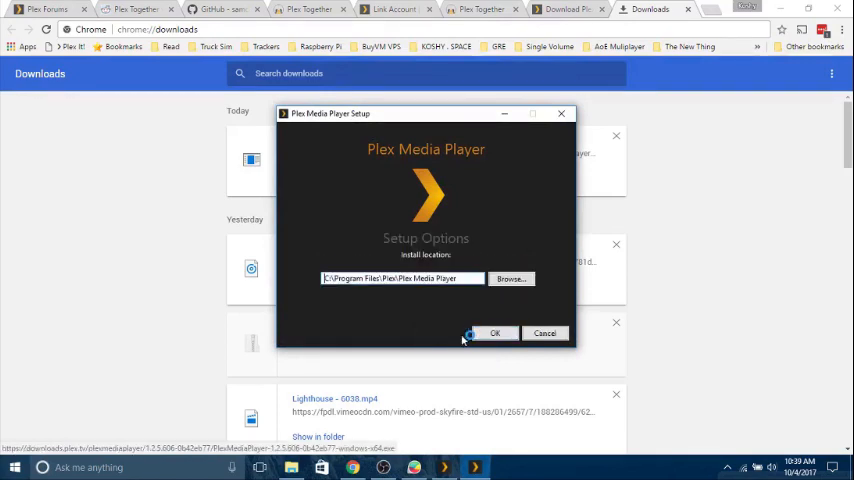
mouse_move(509, 317)
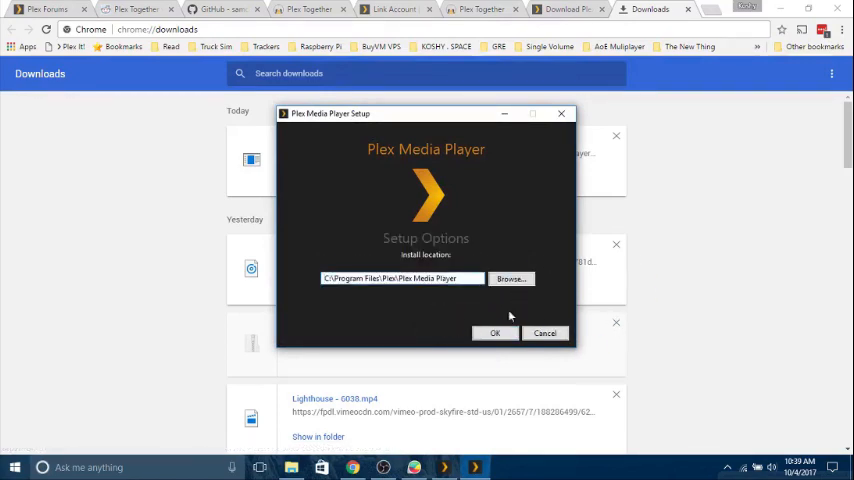
click(494, 333)
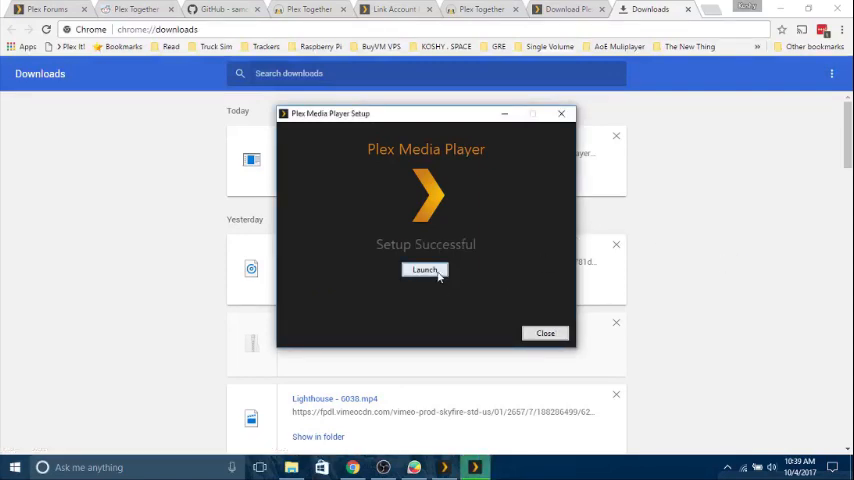
Step: Launch Plex Media Player and close the leftover setup window, confirming cancellation
click(424, 270)
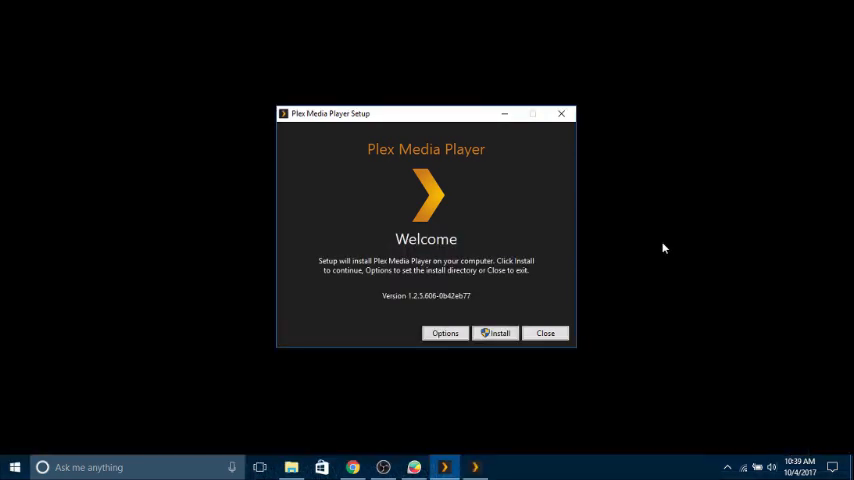
click(562, 113)
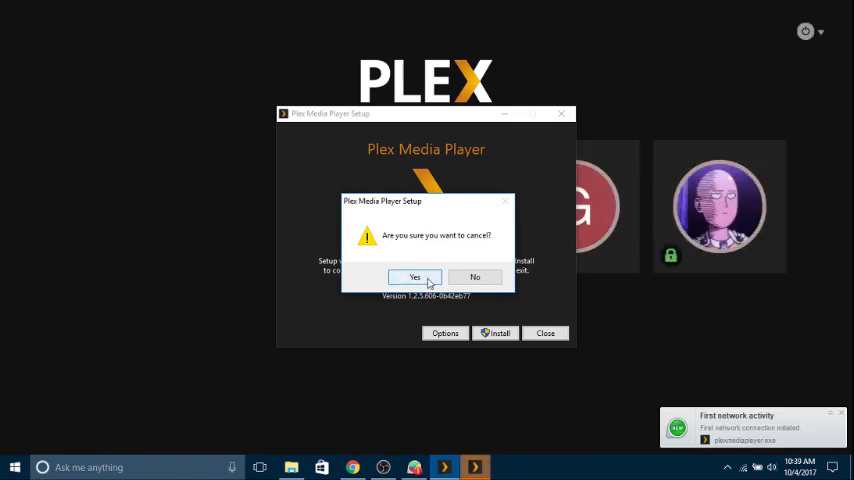
click(415, 277)
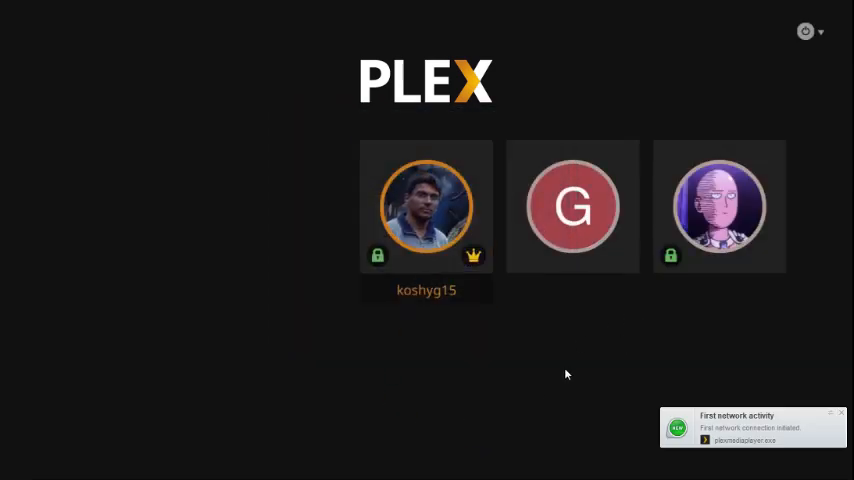
mouse_move(518, 245)
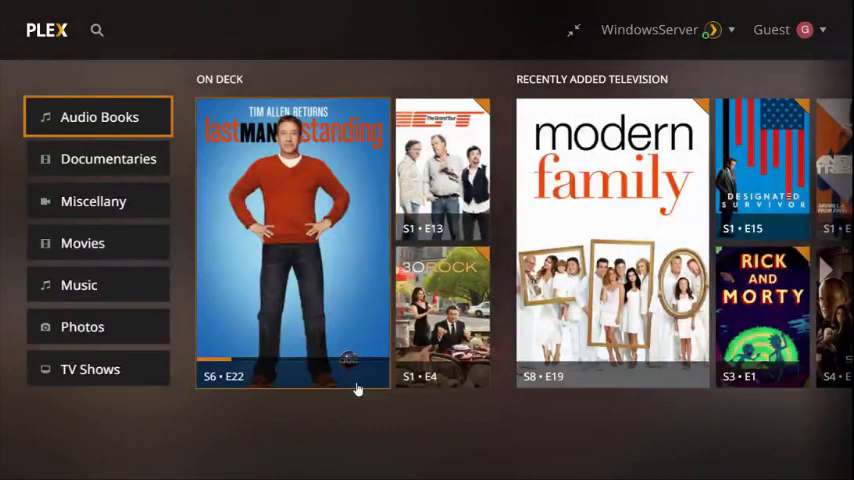
mouse_move(215, 408)
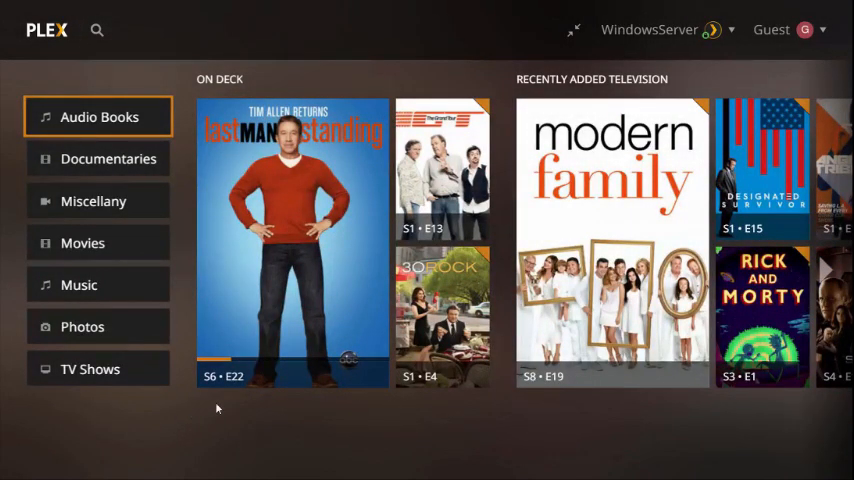
mouse_move(674, 13)
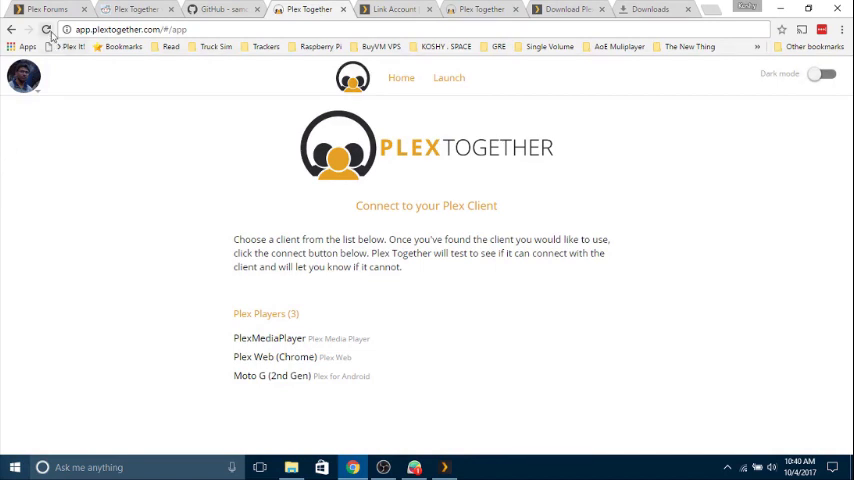
Step: Refresh the Plex players list and connect to the KOSHY-PC player
click(46, 29)
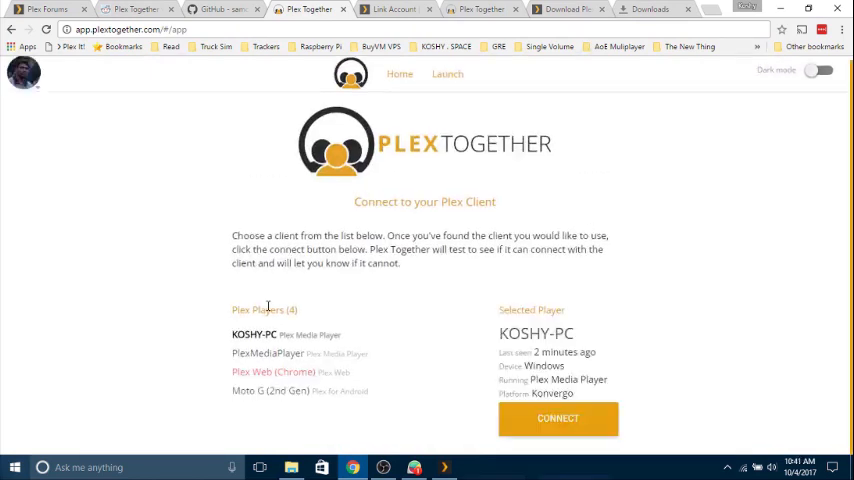
mouse_move(690, 398)
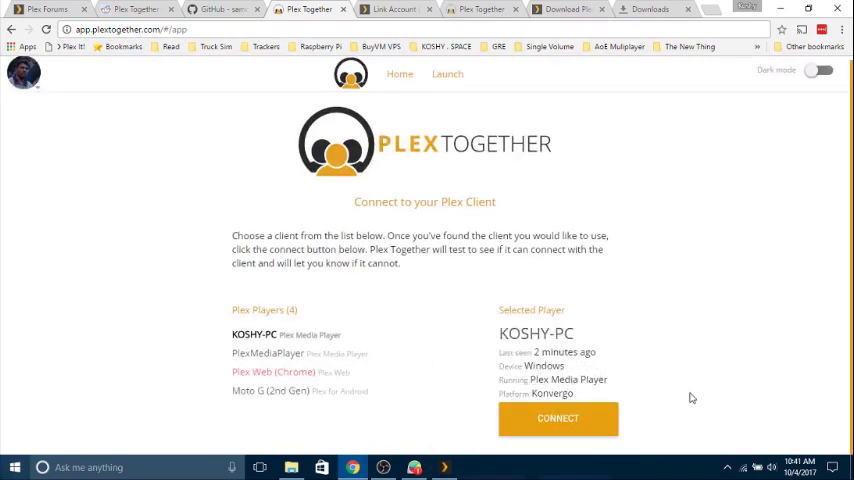
click(558, 418)
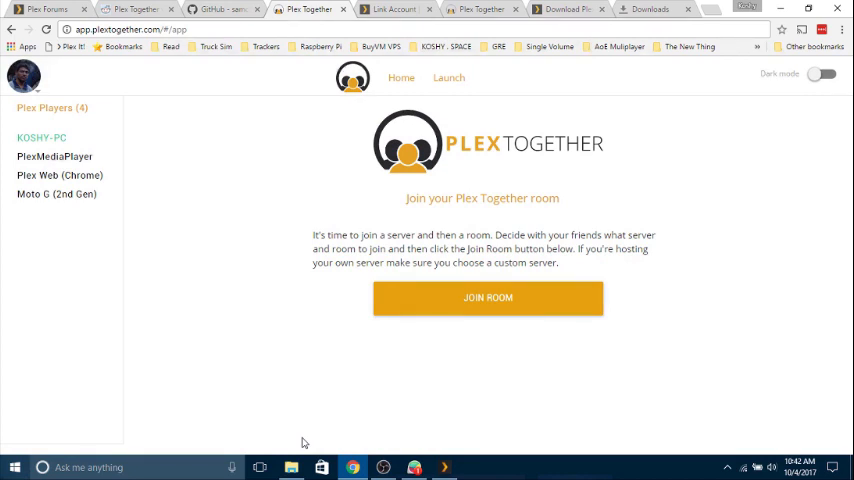
mouse_move(479, 313)
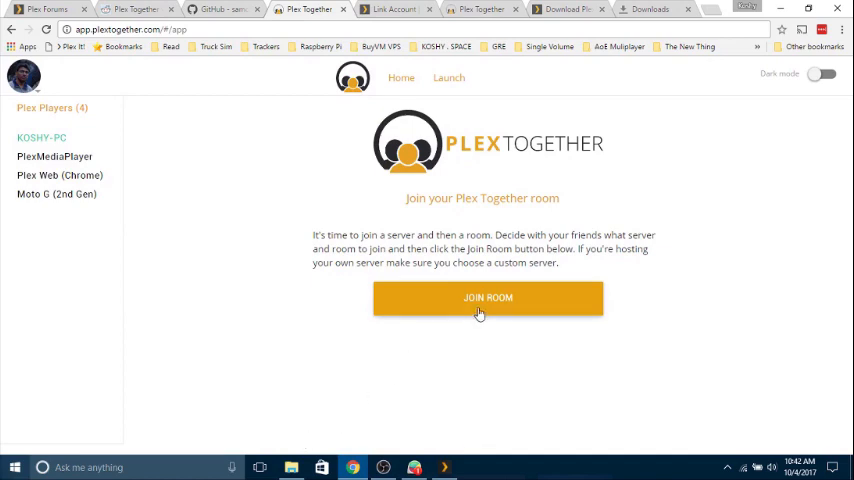
Step: Select the PlexTogether US1 server and enter room name tt105 to join
click(487, 297)
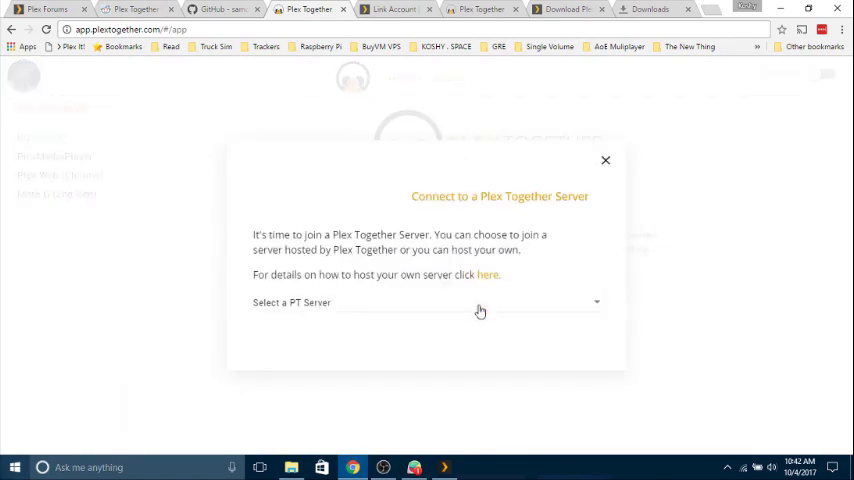
mouse_move(429, 308)
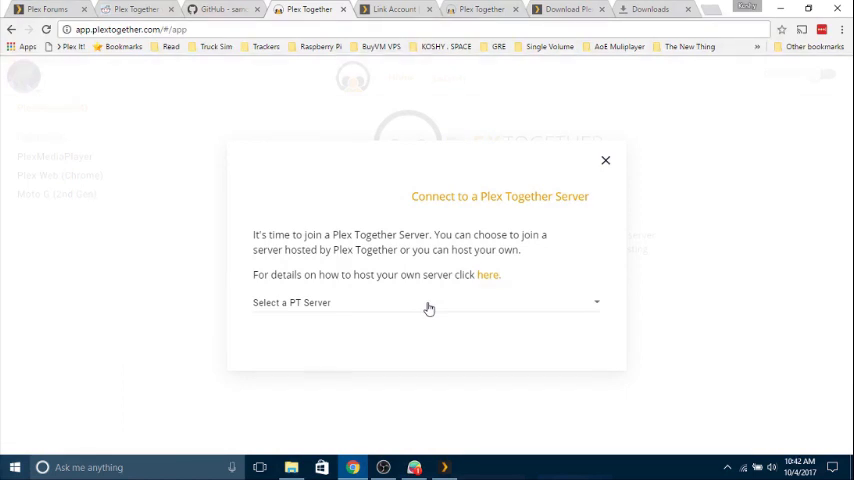
click(425, 302)
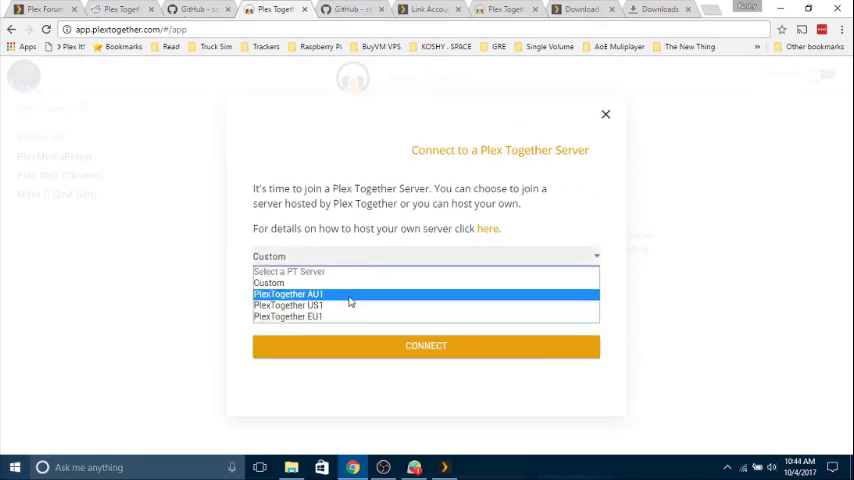
click(287, 305)
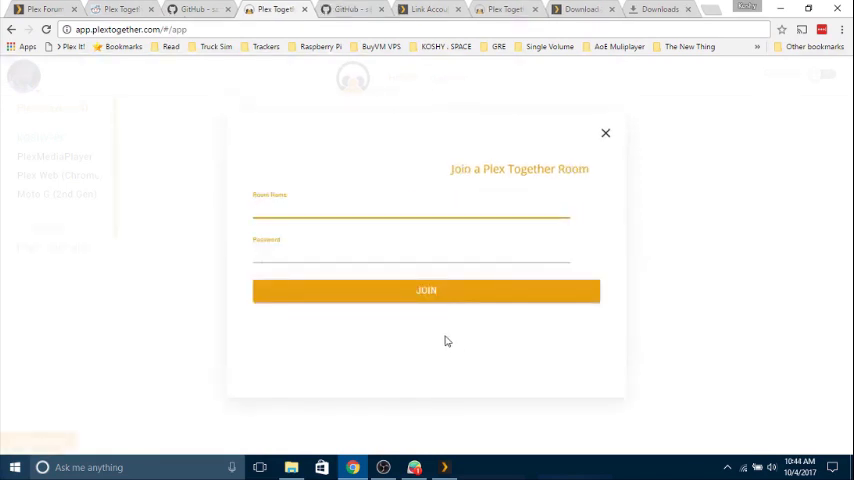
click(410, 208)
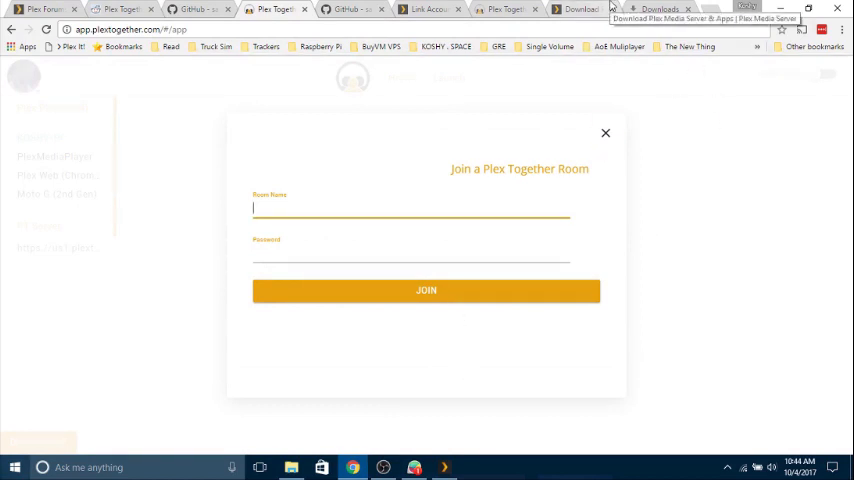
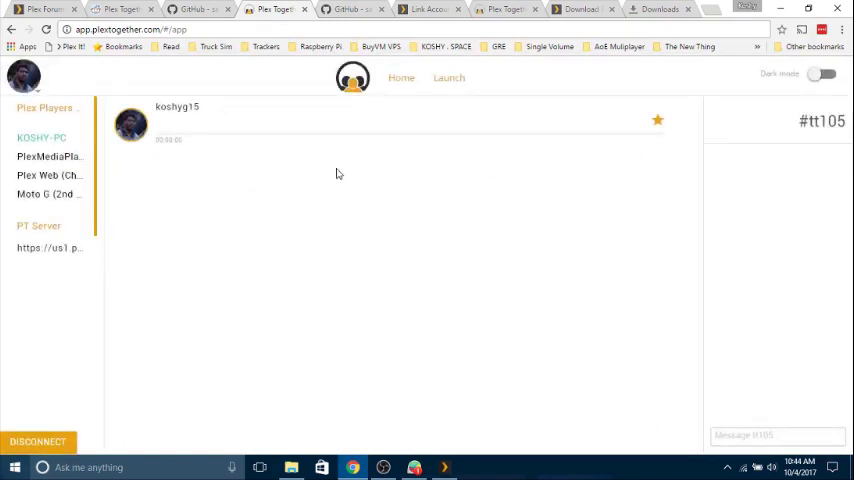
mouse_move(284, 171)
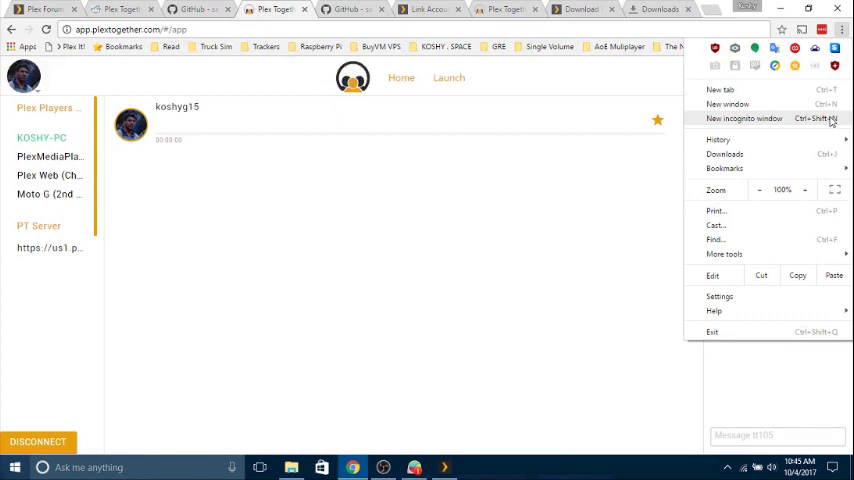
mouse_move(793, 37)
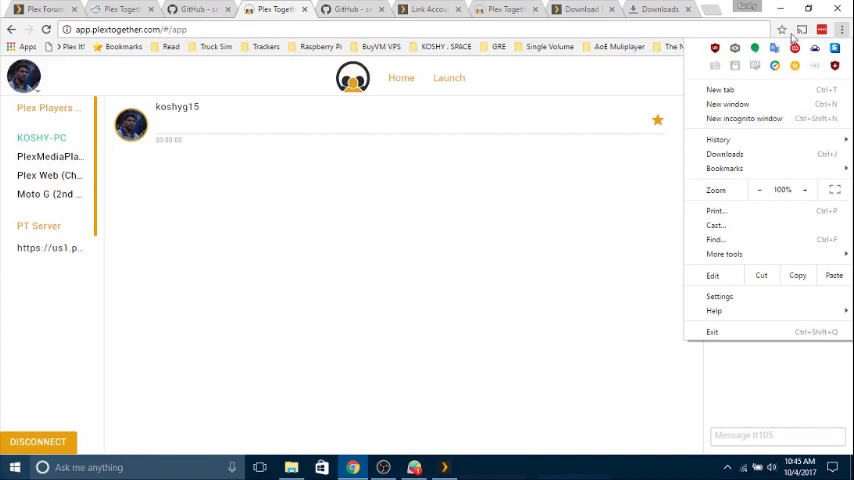
mouse_move(233, 383)
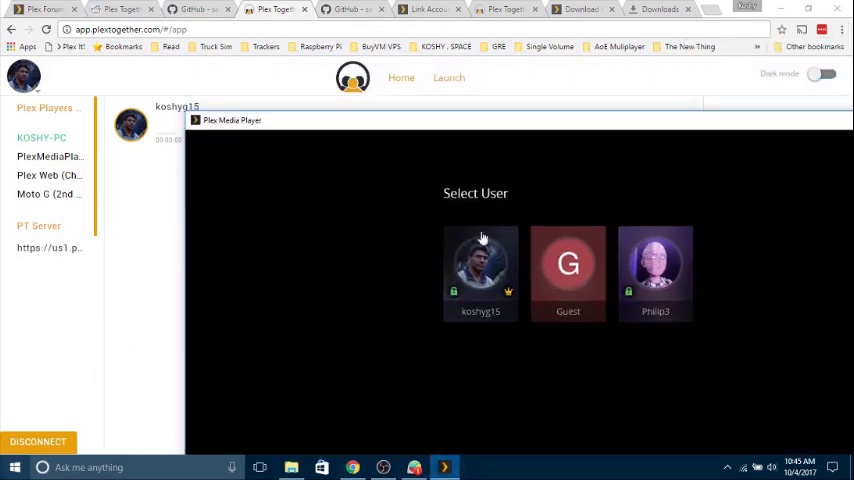
Step: Select the koshyg15 owner profile and enter its four-digit PIN
click(480, 265)
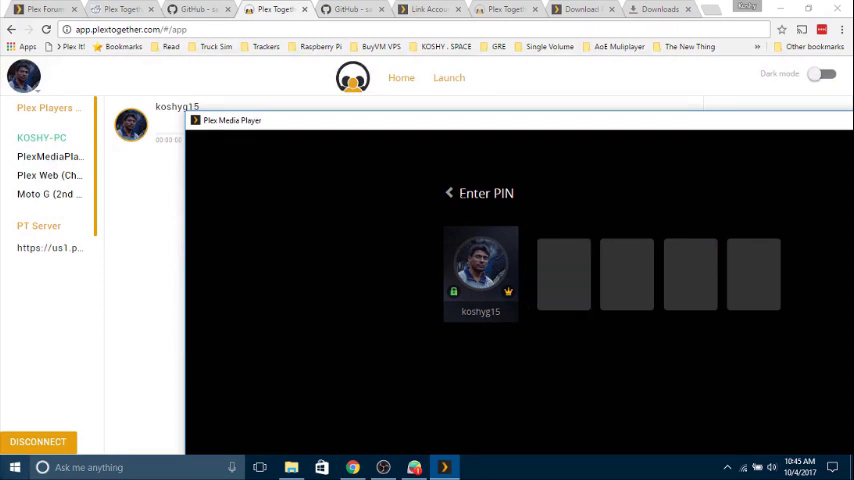
click(449, 193)
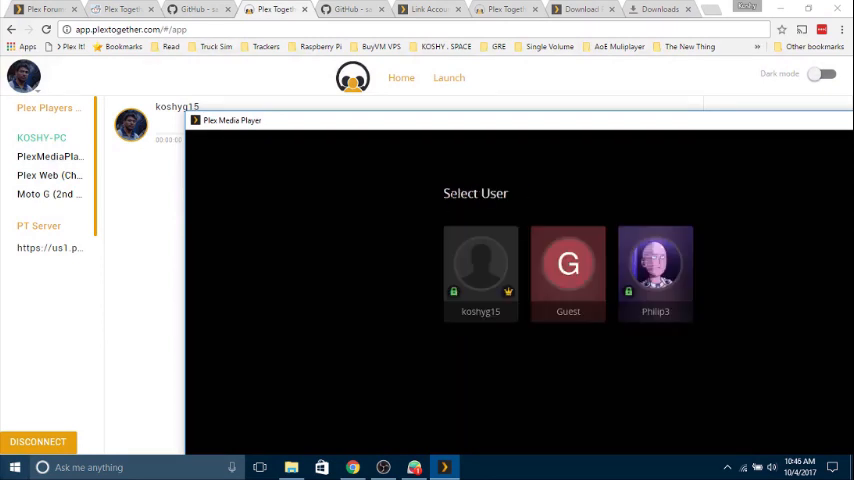
click(480, 262)
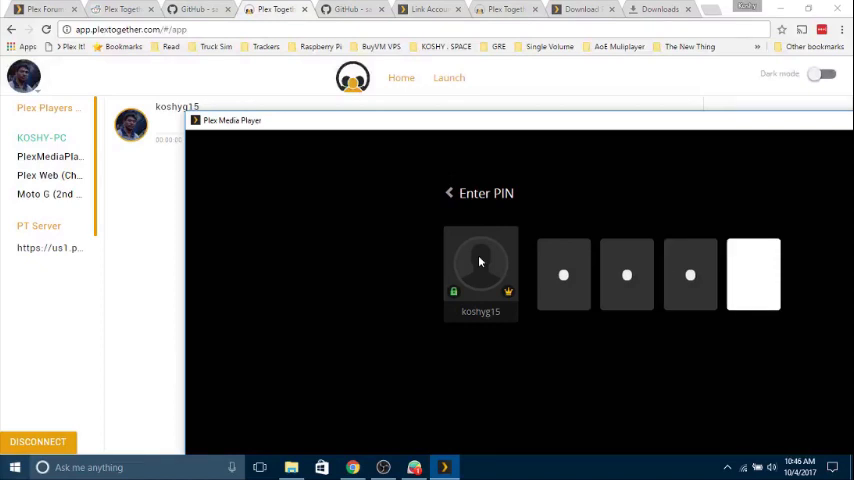
click(753, 274)
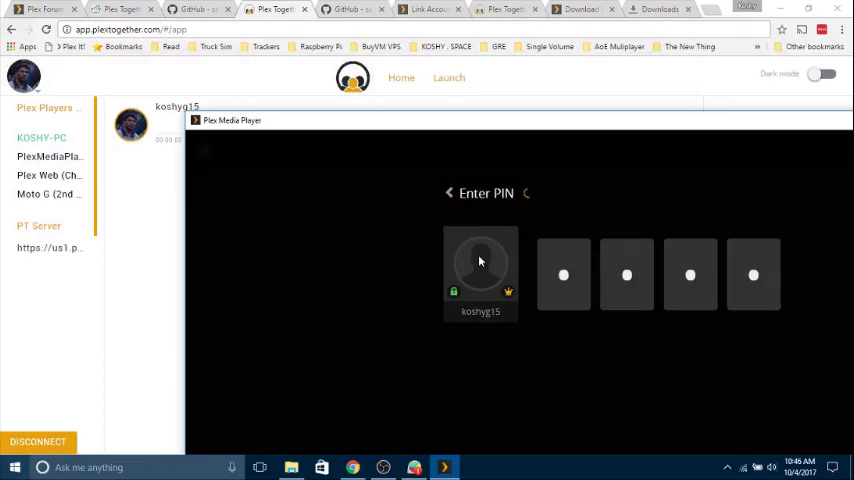
click(480, 265)
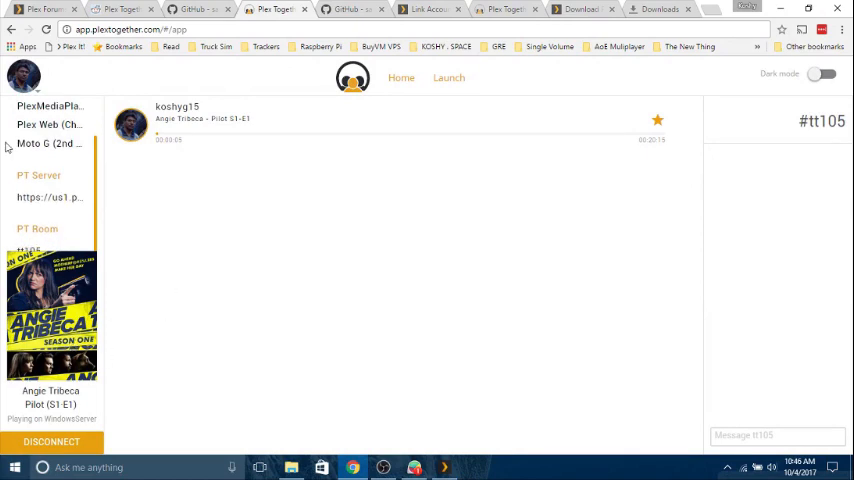
mouse_move(75, 297)
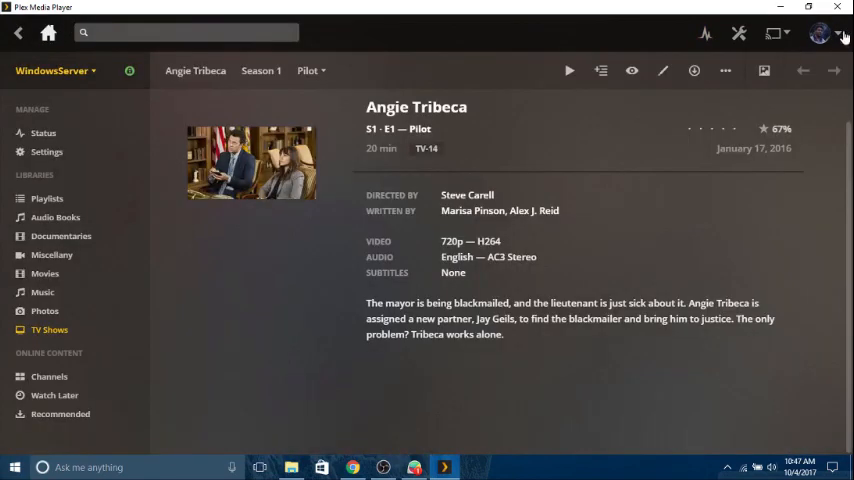
Step: Switch to the Guest user and play Pointless Celebrities S9-E7, Law and Order
click(819, 33)
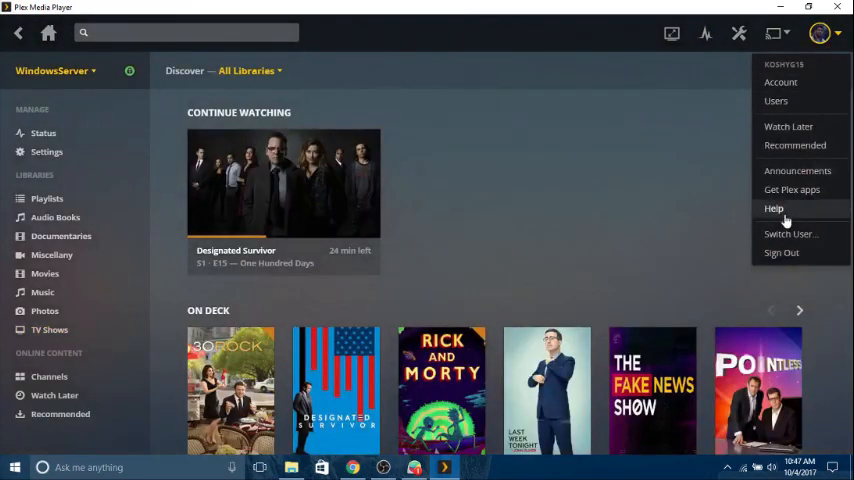
click(791, 234)
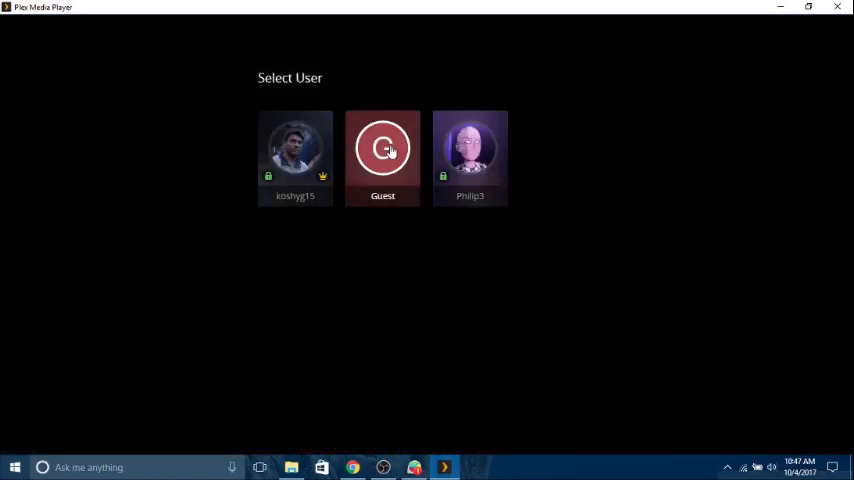
click(295, 150)
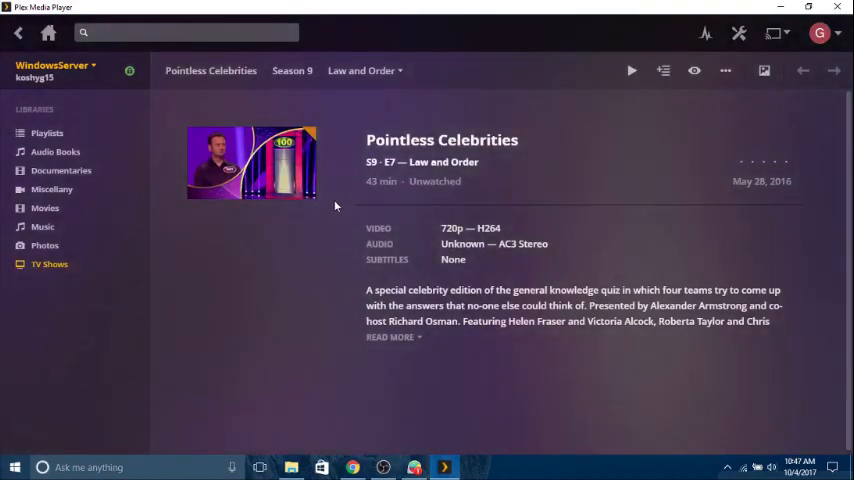
mouse_move(251, 162)
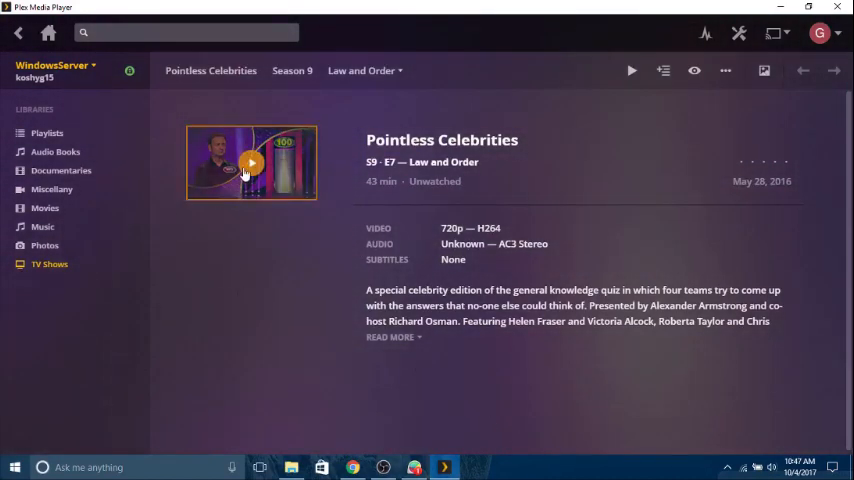
click(352, 467)
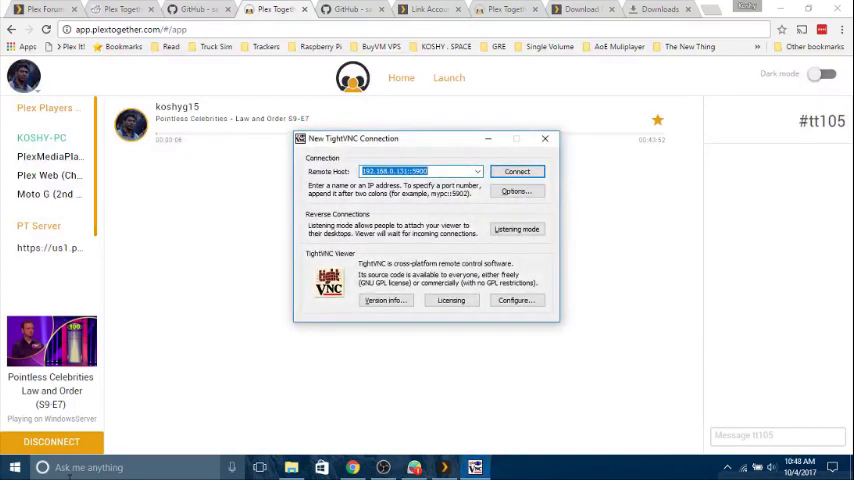
Step: Connect to the remote Windows server and authenticate with the VNC password
click(516, 171)
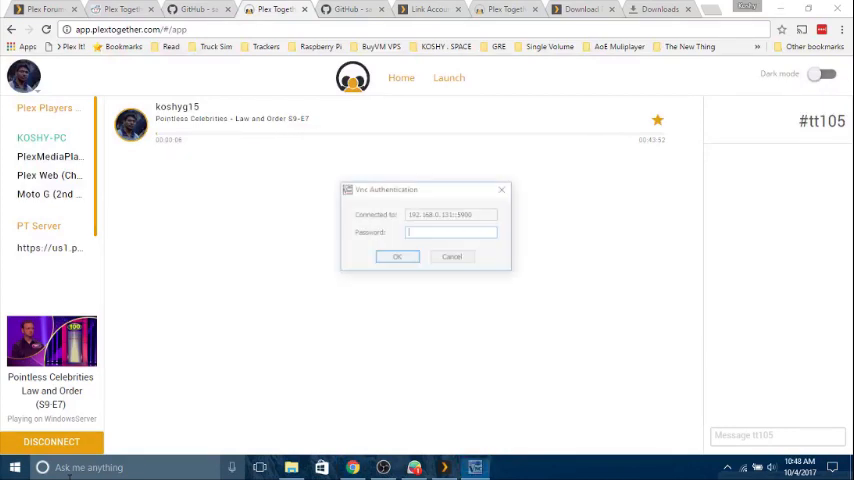
text(•••)
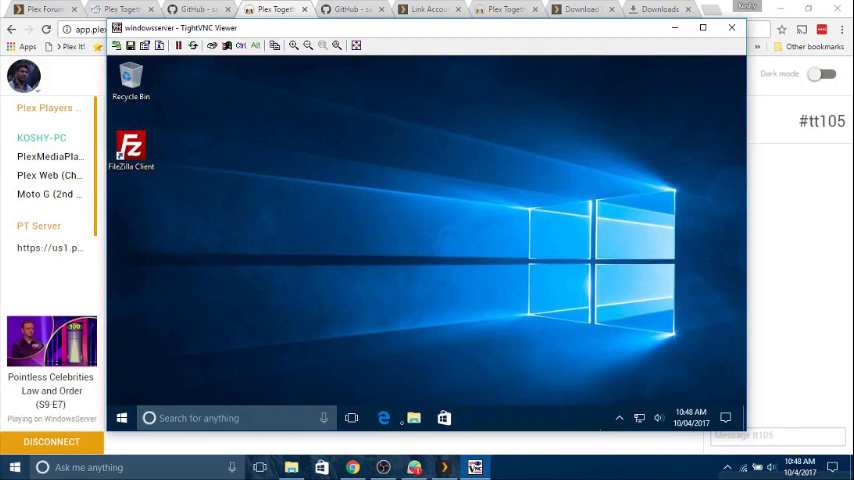
mouse_move(673, 356)
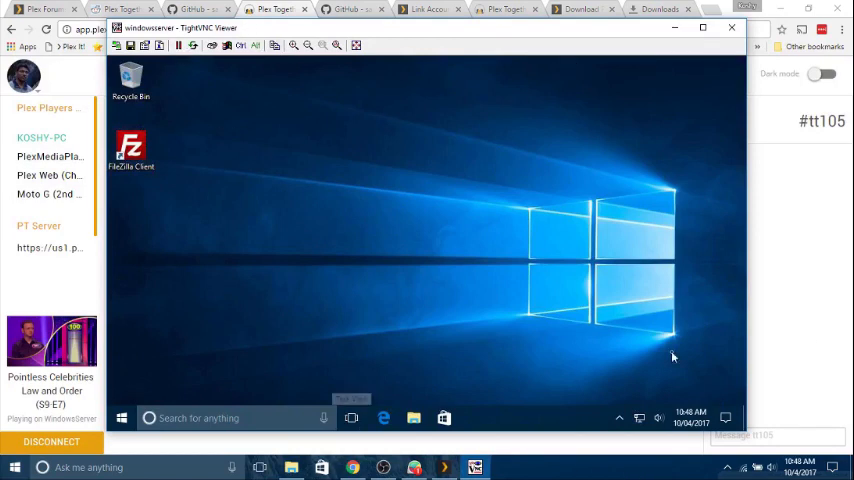
mouse_move(200, 250)
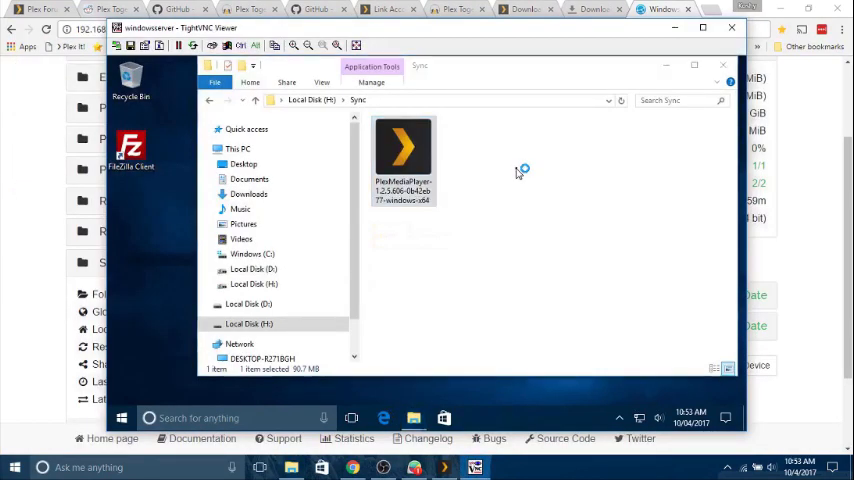
Step: Run the PlexMediaPlayer installer from the remote Sync folder and start the installation
double_click(403, 160)
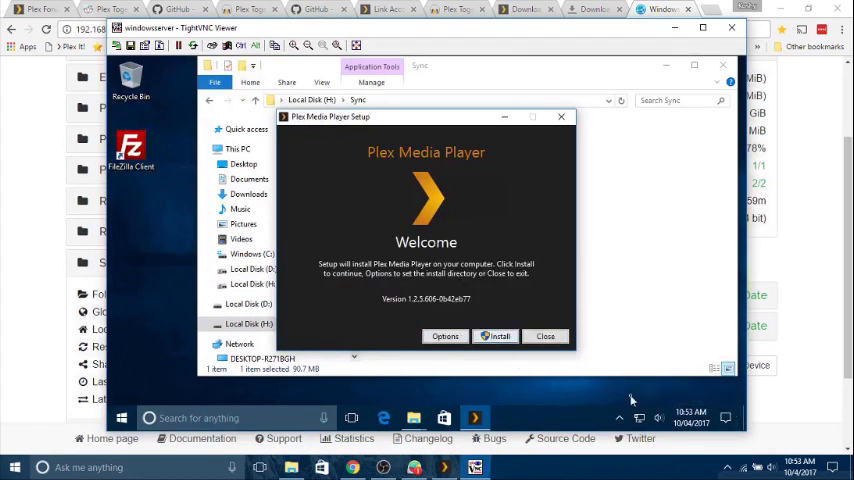
click(496, 335)
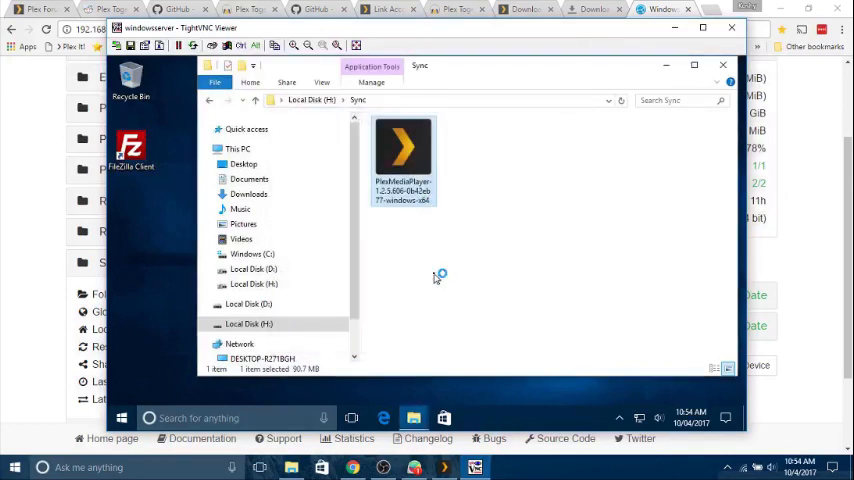
mouse_move(458, 266)
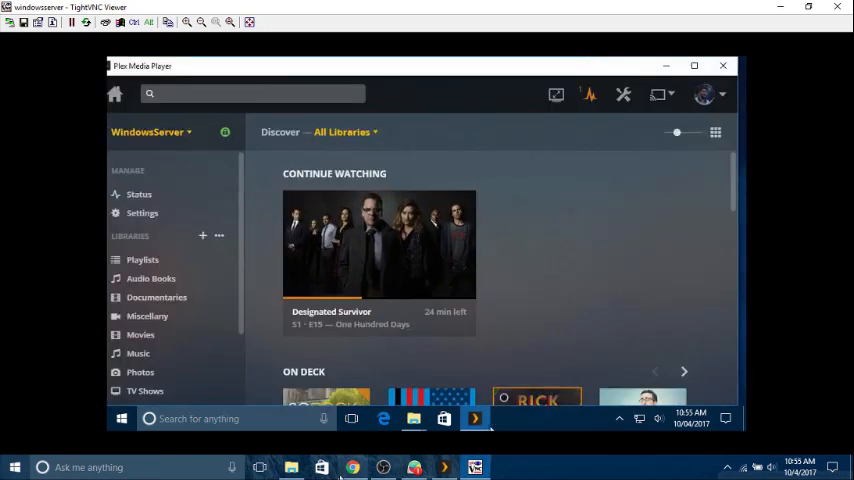
Step: Open Edge on the remote server and launch the Plex Together web app
click(383, 418)
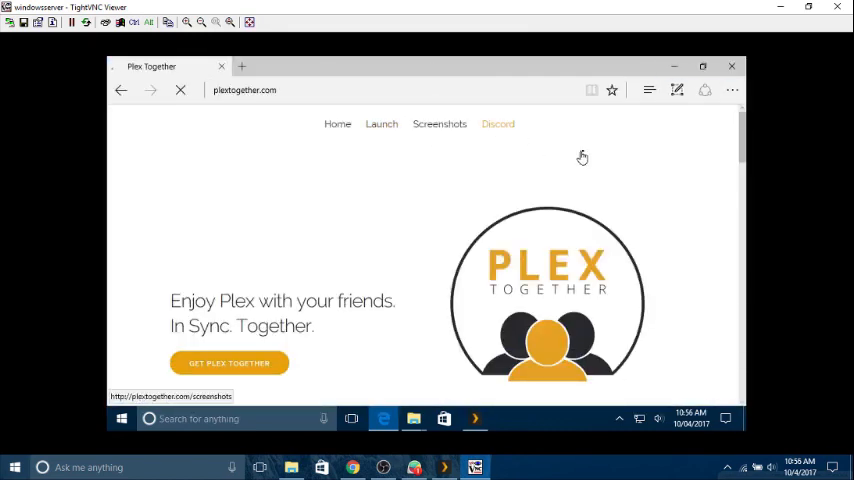
click(381, 123)
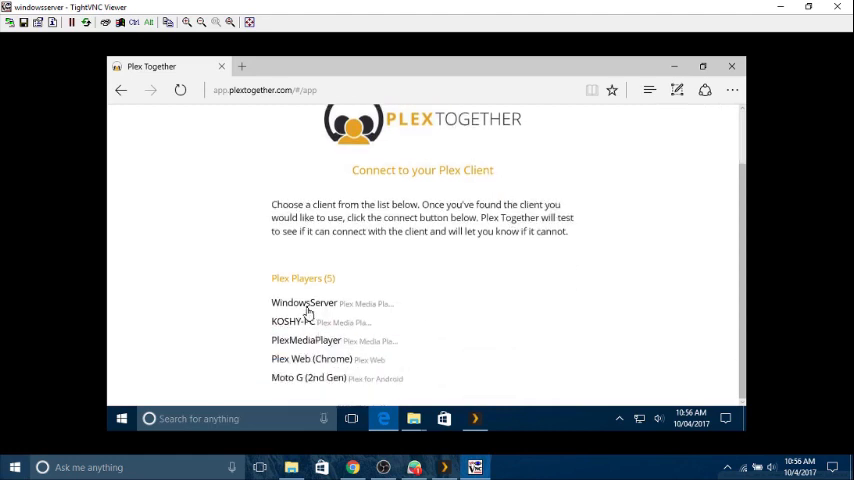
Step: Connect the WindowsServer player and select the PlexTogether US1 server for joining
click(304, 303)
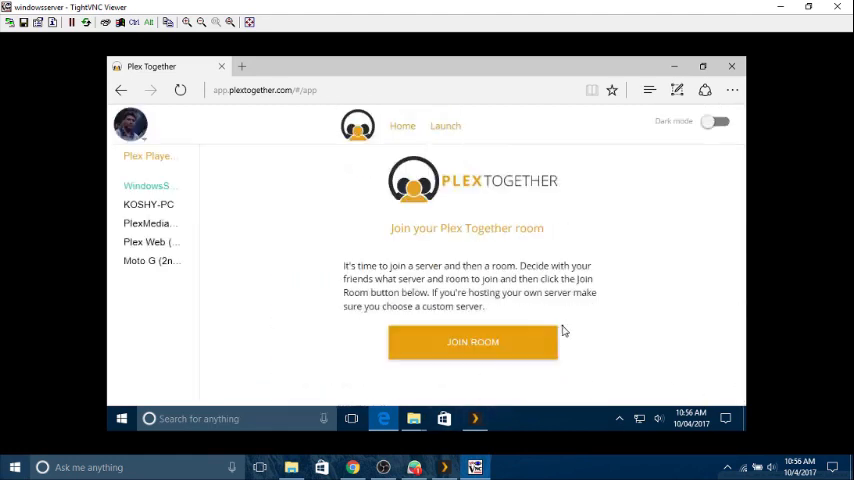
click(472, 342)
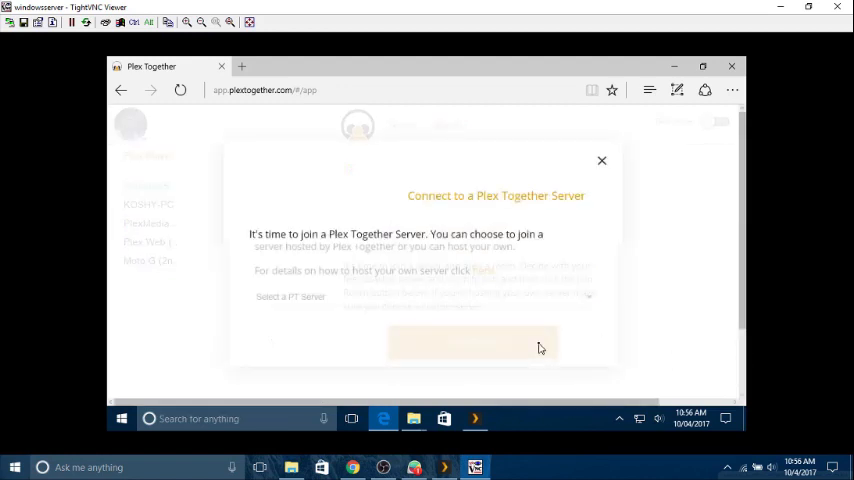
click(421, 296)
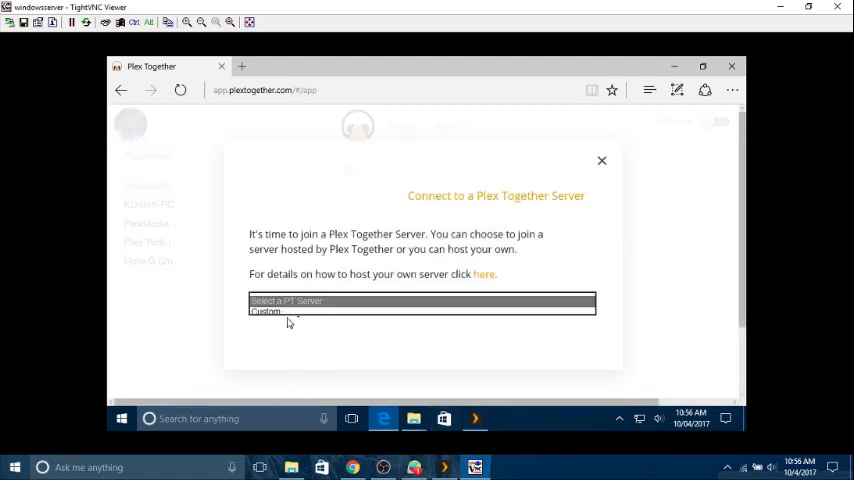
click(421, 305)
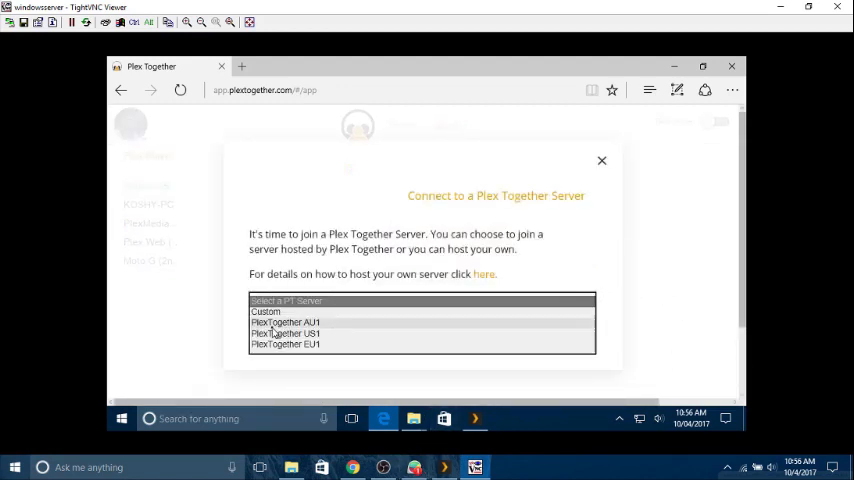
click(285, 333)
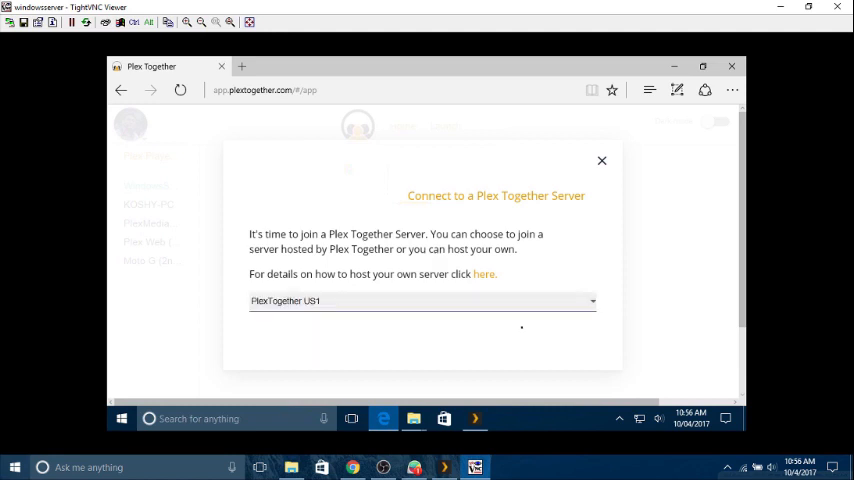
mouse_move(666, 333)
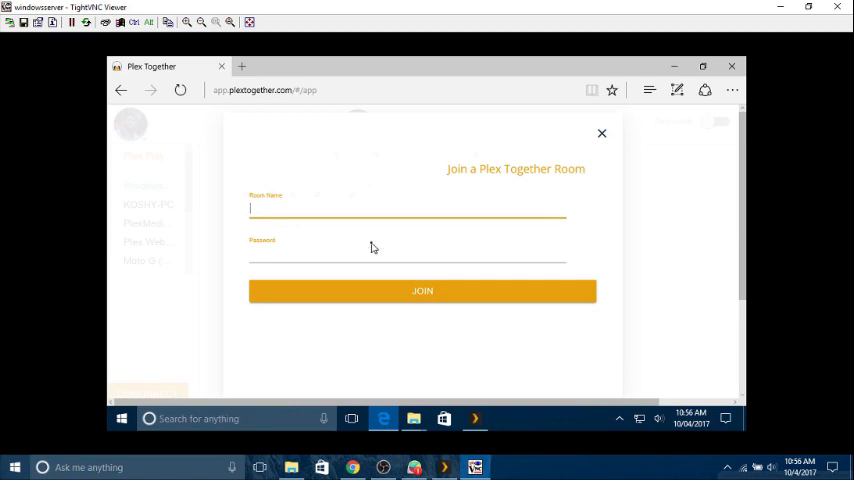
Step: Enter tt105 as the room name
text(tt)
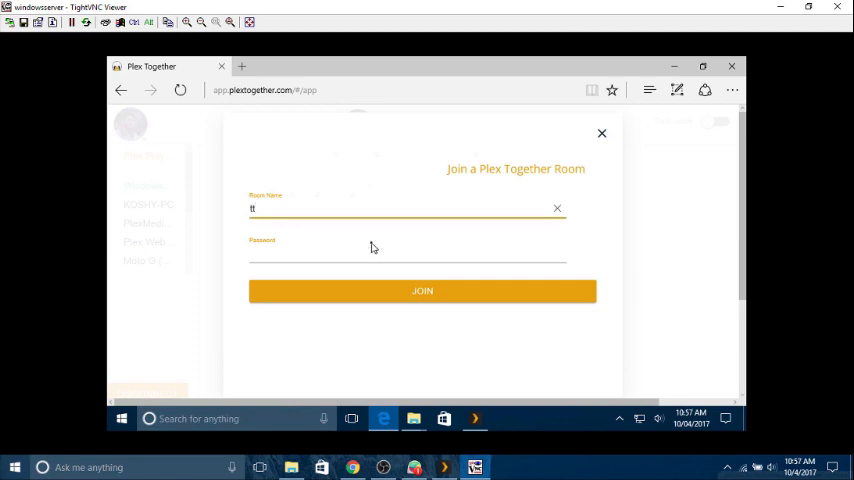
text(10)
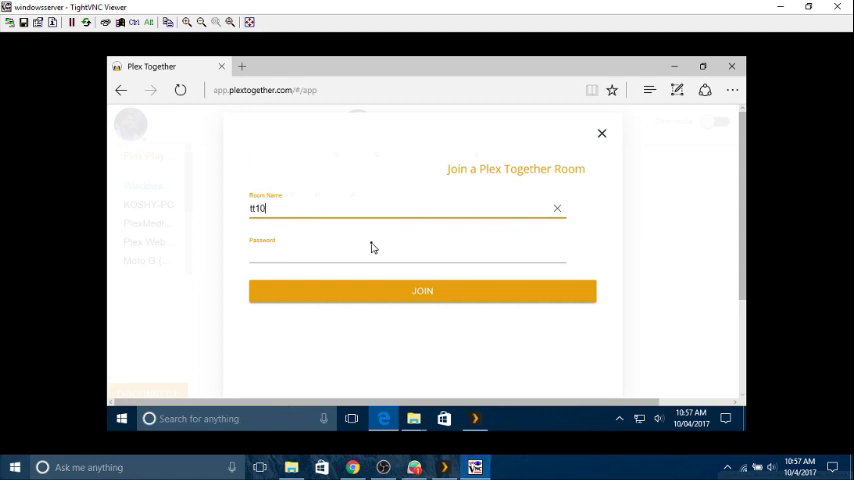
text(5)
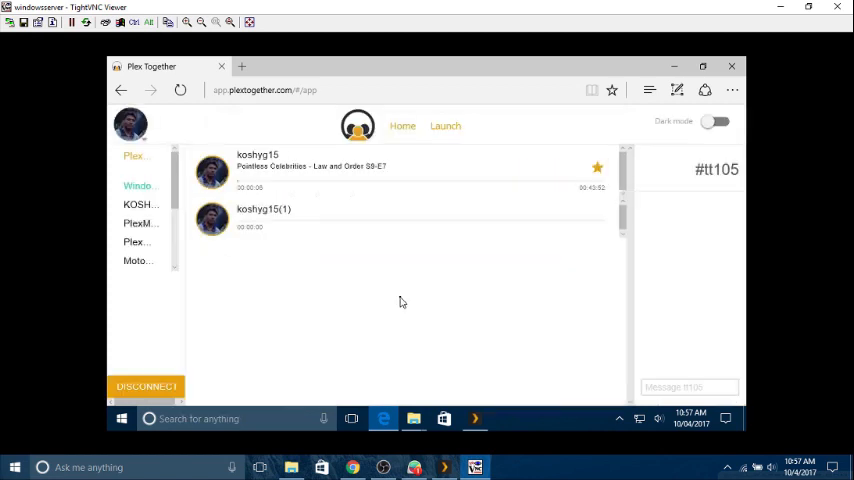
mouse_move(432, 382)
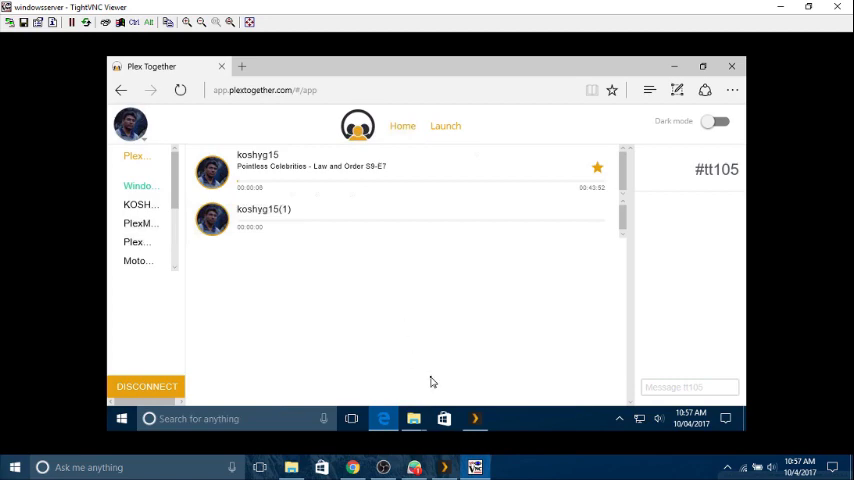
Step: Play the Law and Order episode, then pause both players together at 0:18
click(475, 418)
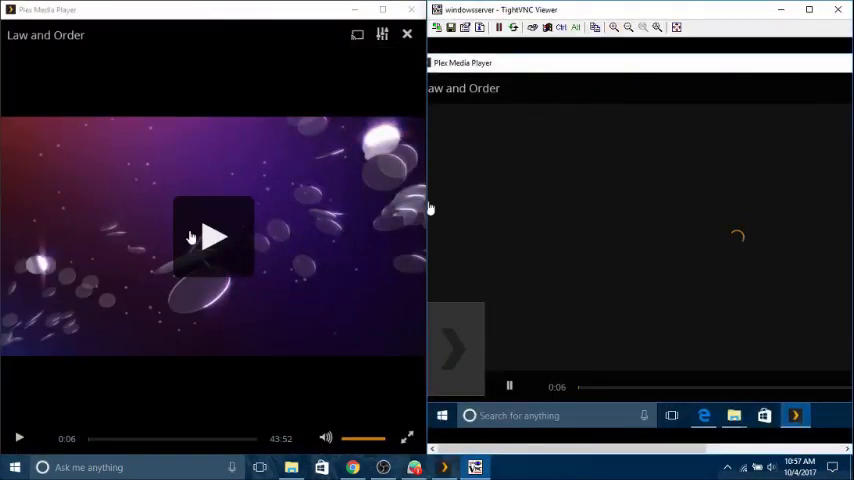
click(213, 236)
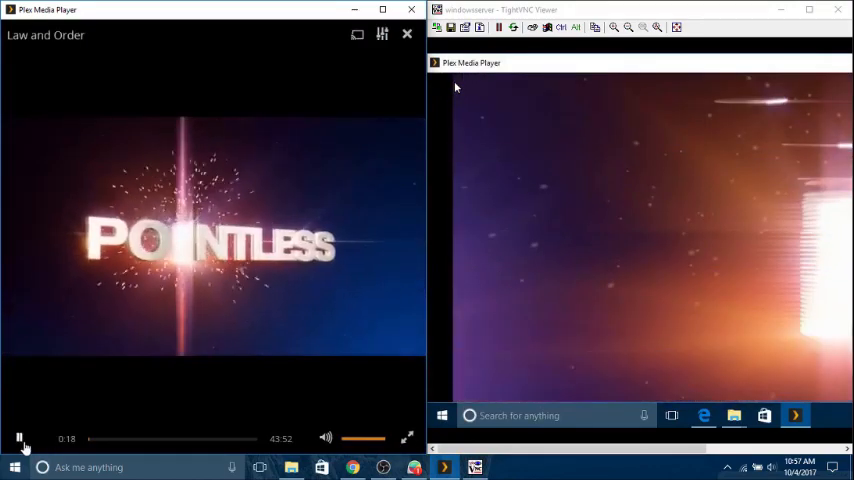
click(18, 438)
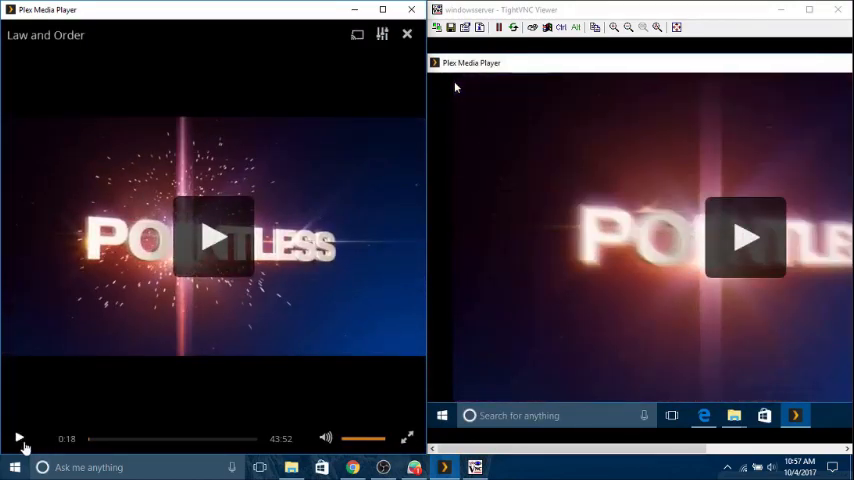